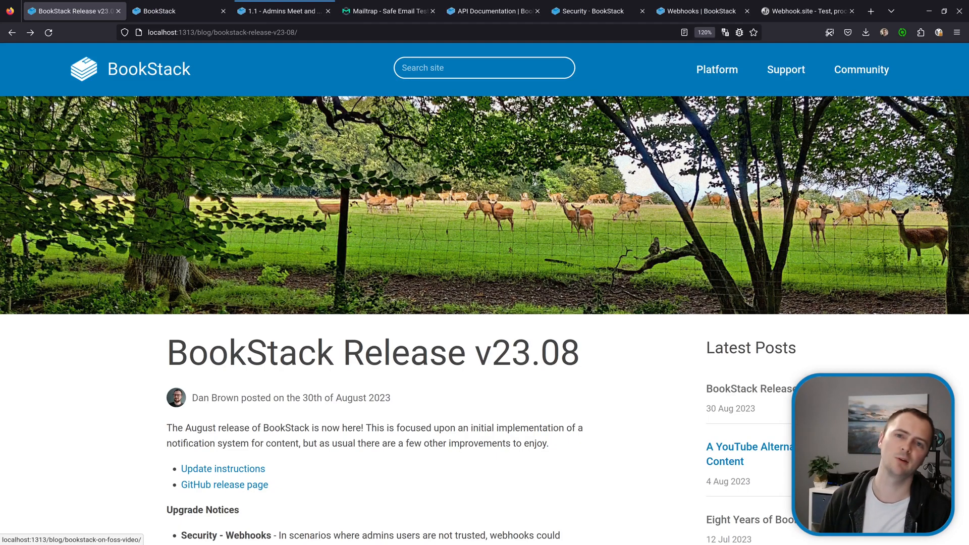
Switch to the BookStack demo and reach the admin user's Preferences page
scroll(down, 3)
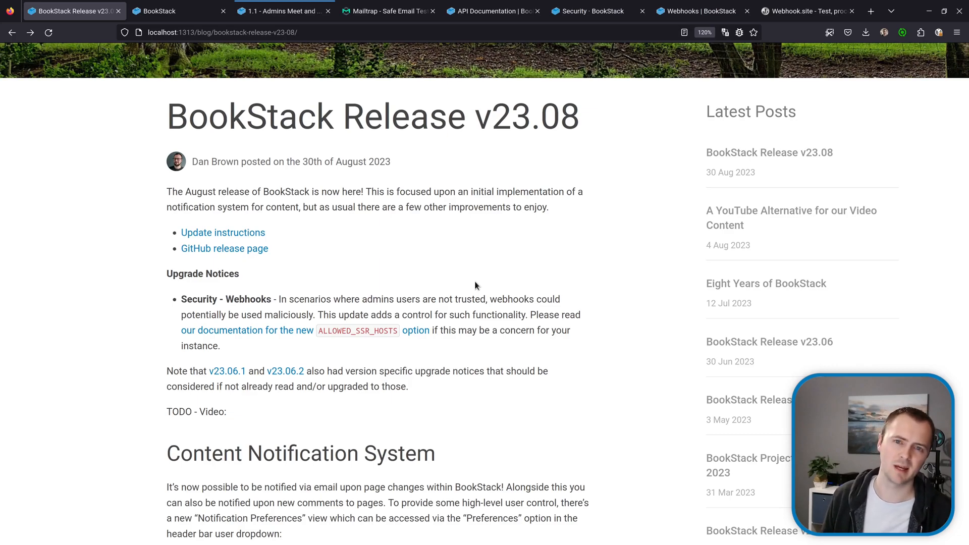
click(180, 10)
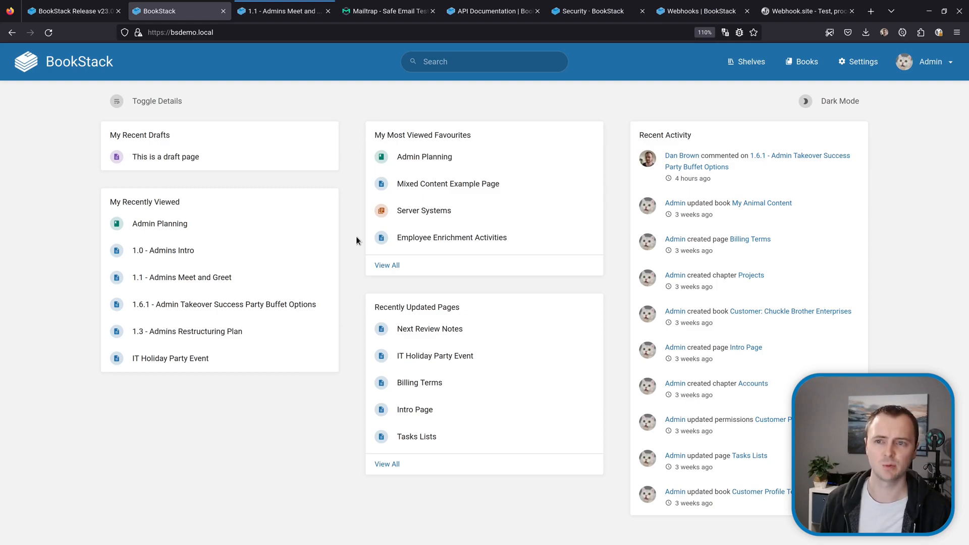
click(927, 61)
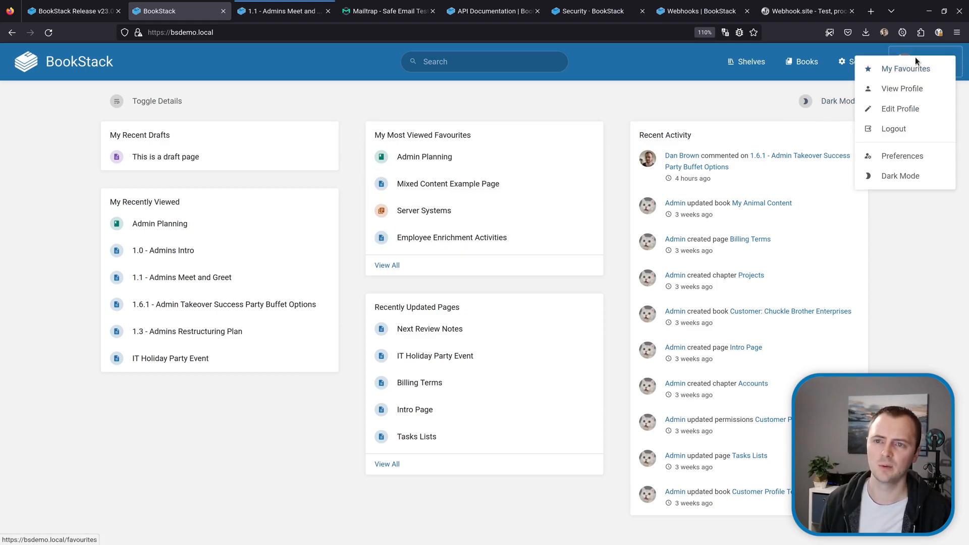
mouse_move(907, 69)
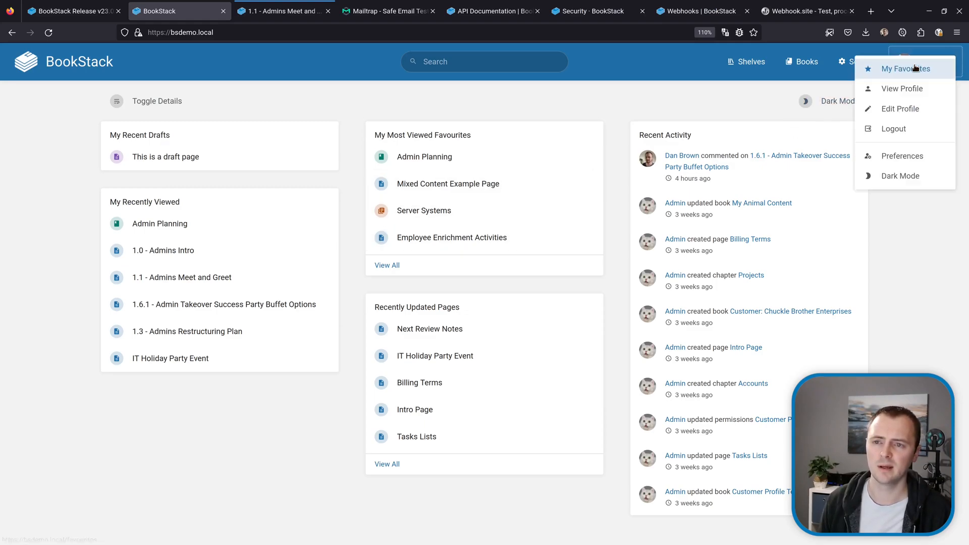
click(901, 155)
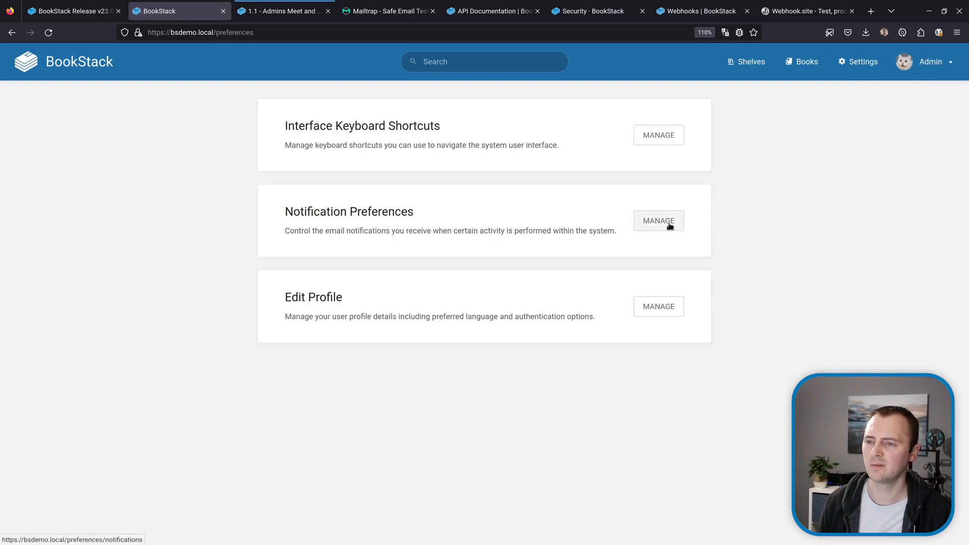
Go into Manage for Notification Preferences to see the email notification options
click(658, 221)
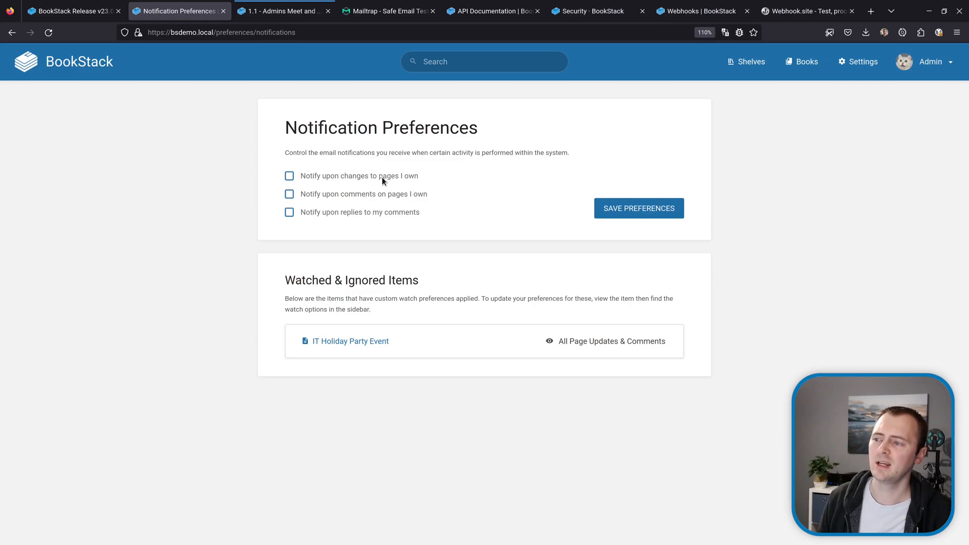
mouse_move(431, 206)
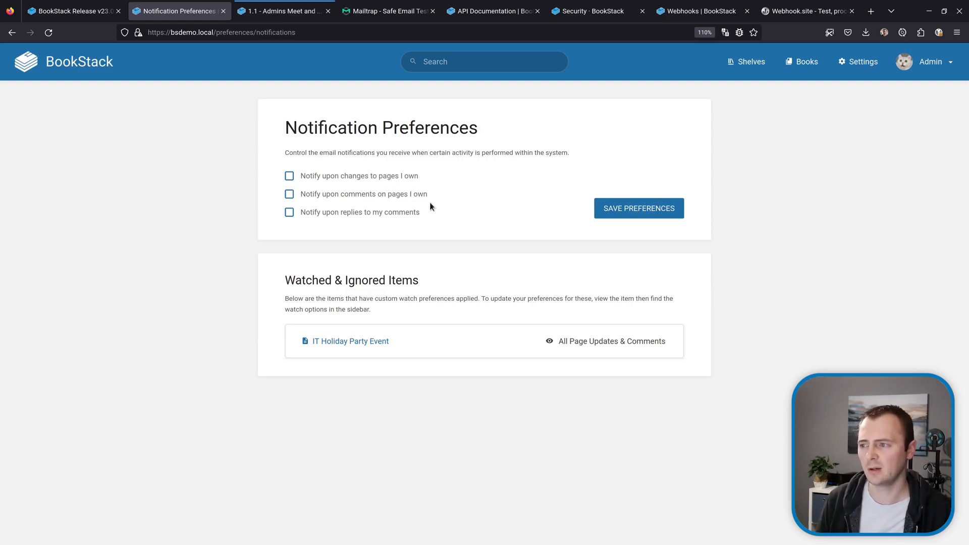
mouse_move(403, 224)
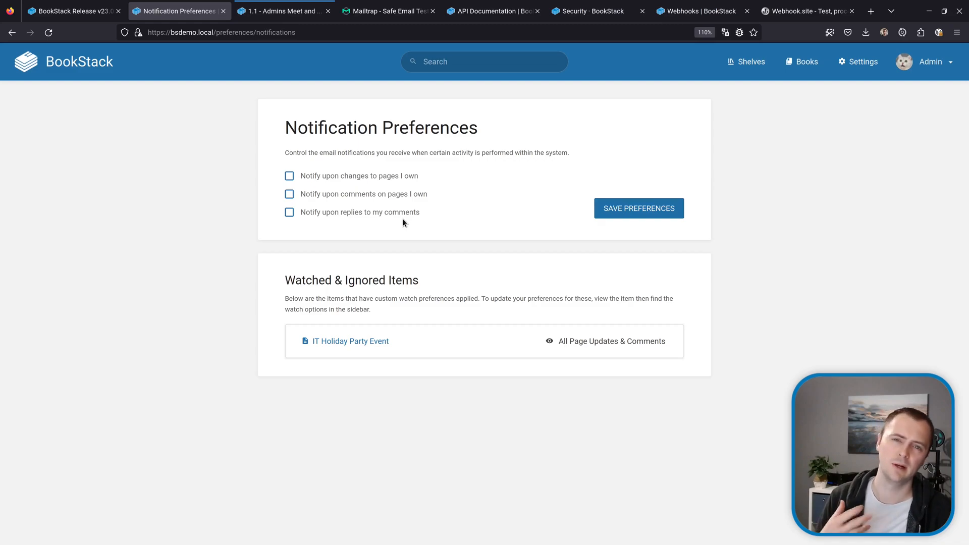
mouse_move(407, 225)
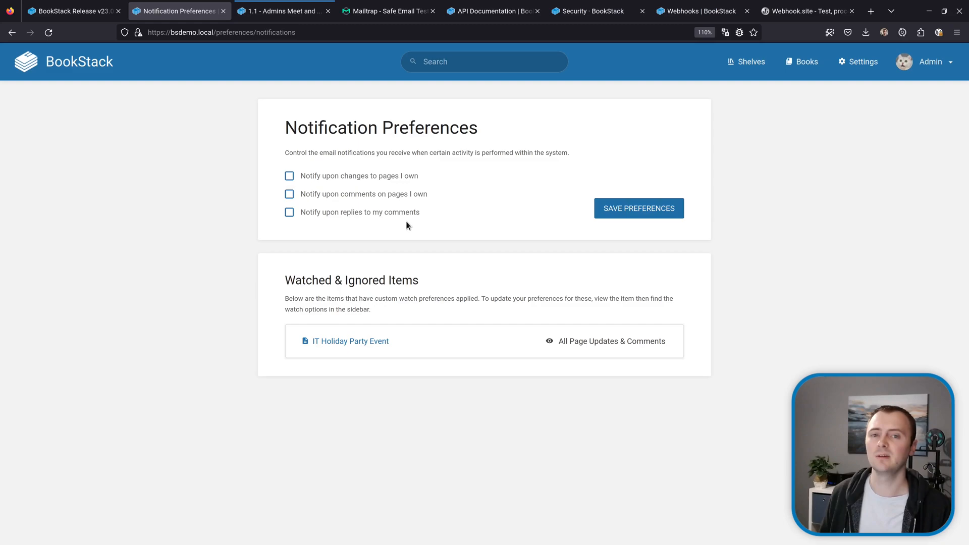
mouse_move(400, 217)
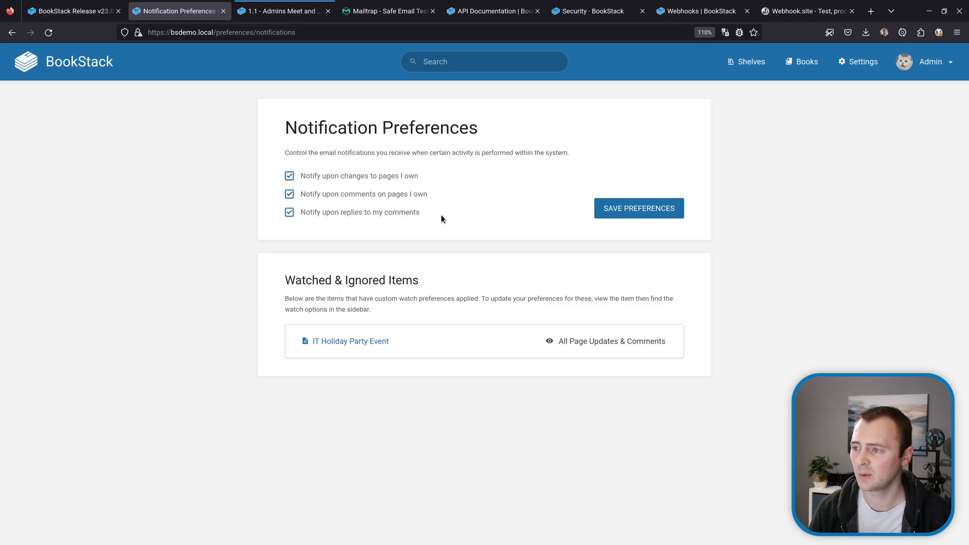
mouse_move(639, 208)
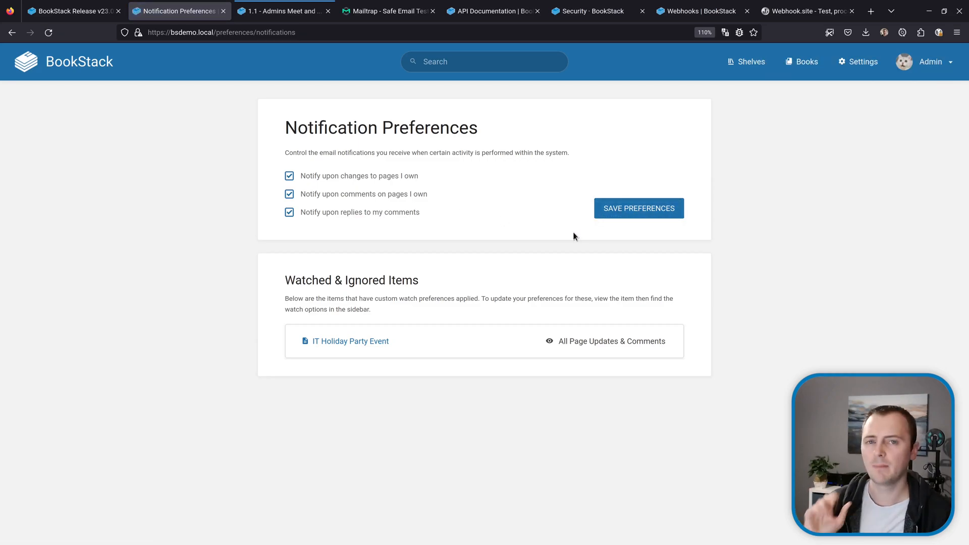
mouse_move(416, 299)
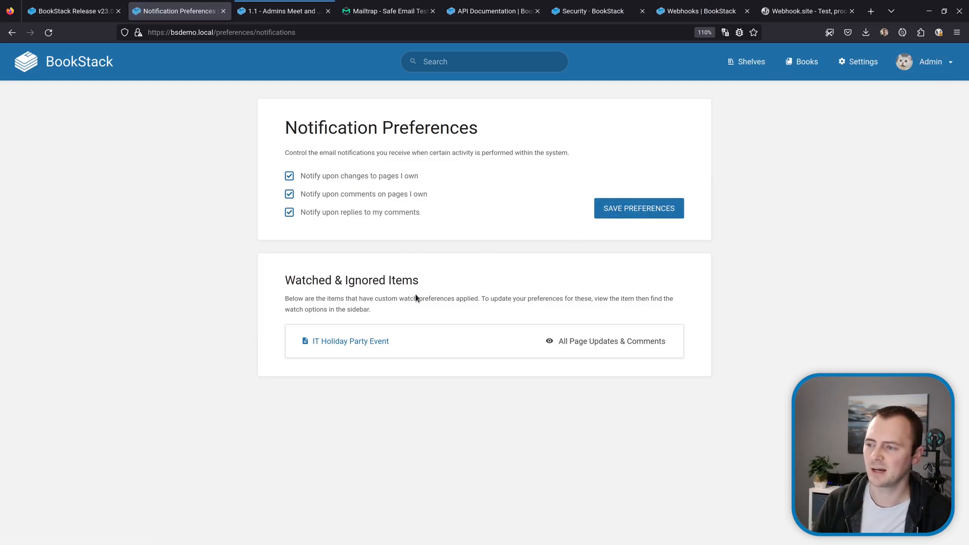
mouse_move(447, 258)
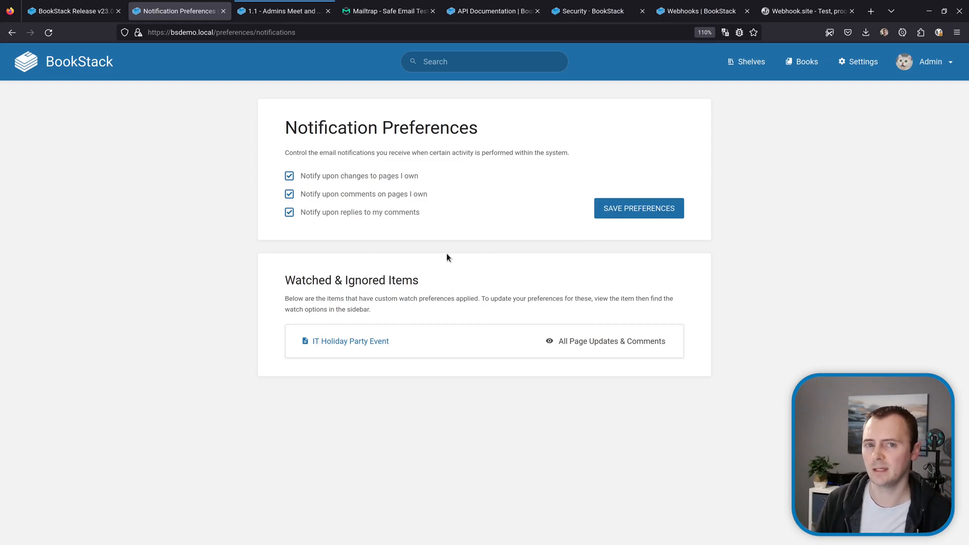
Watch the Admin Planning book for new pages and updates via its Actions sidebar
click(800, 62)
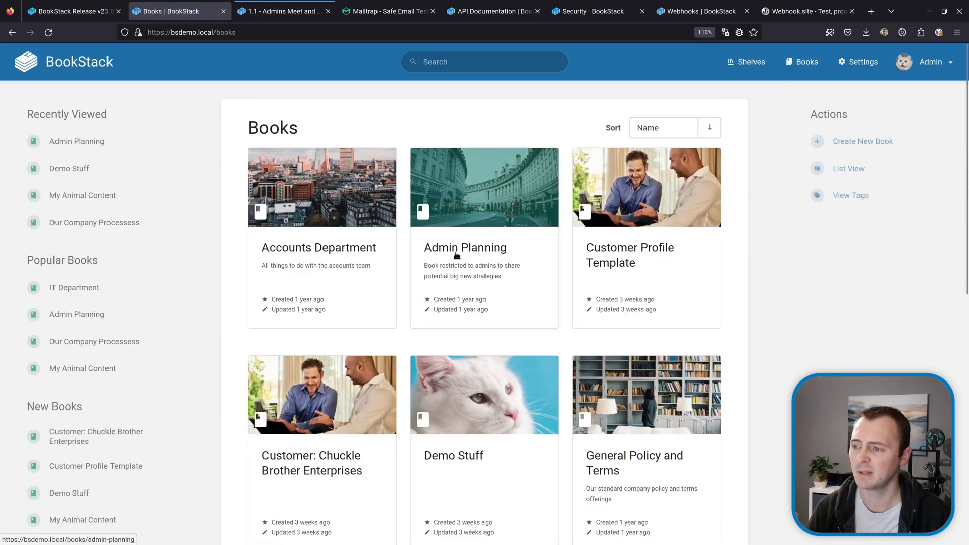
click(465, 247)
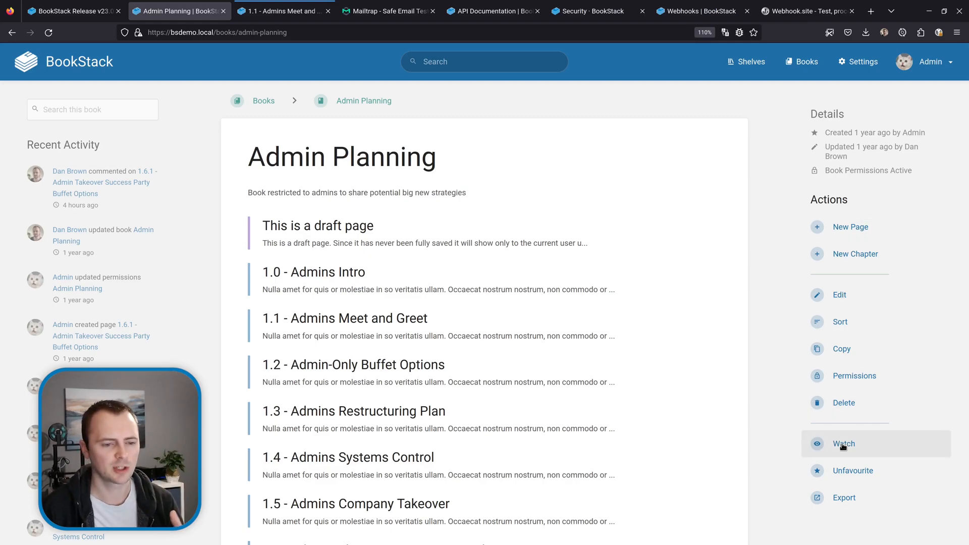
click(843, 444)
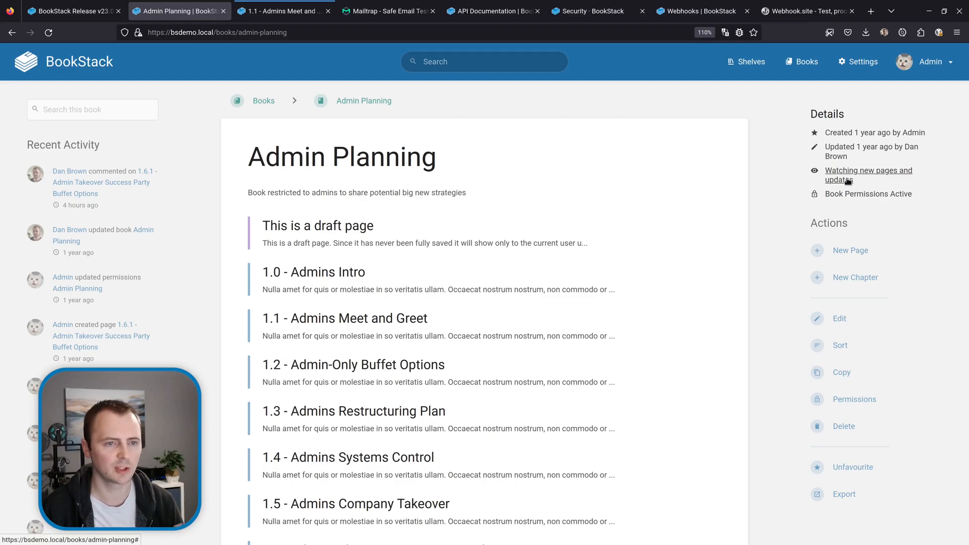
Raise the Admin Planning watch level to All Page Updates & Comments
click(868, 174)
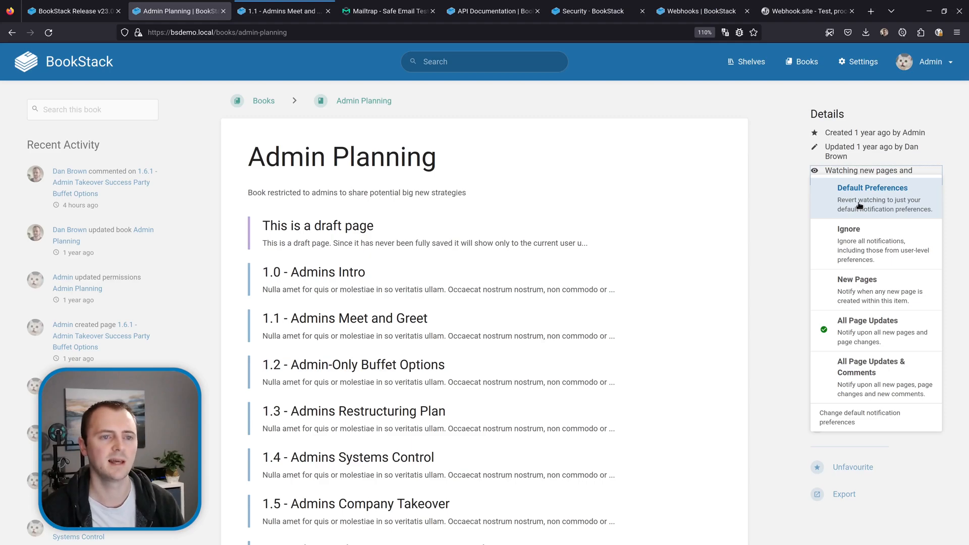
mouse_move(862, 243)
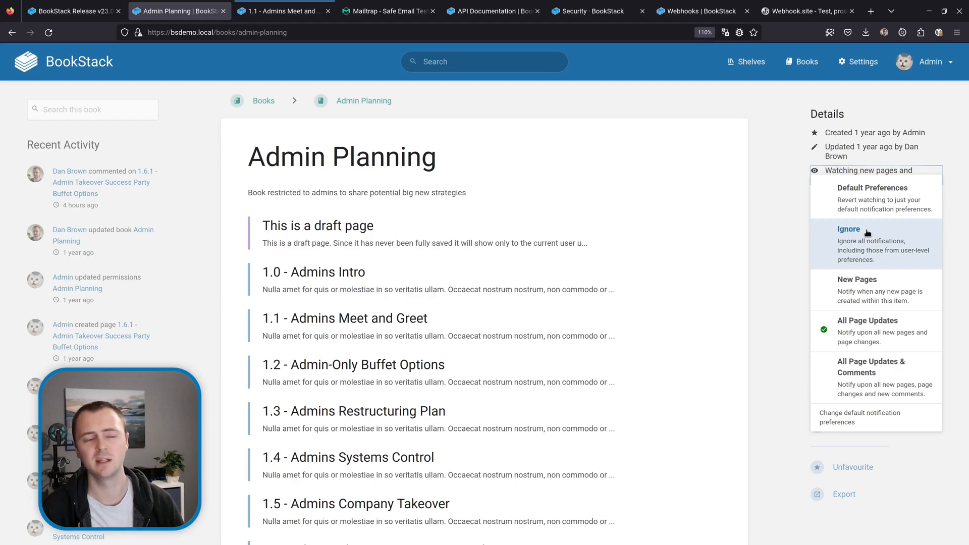
mouse_move(872, 290)
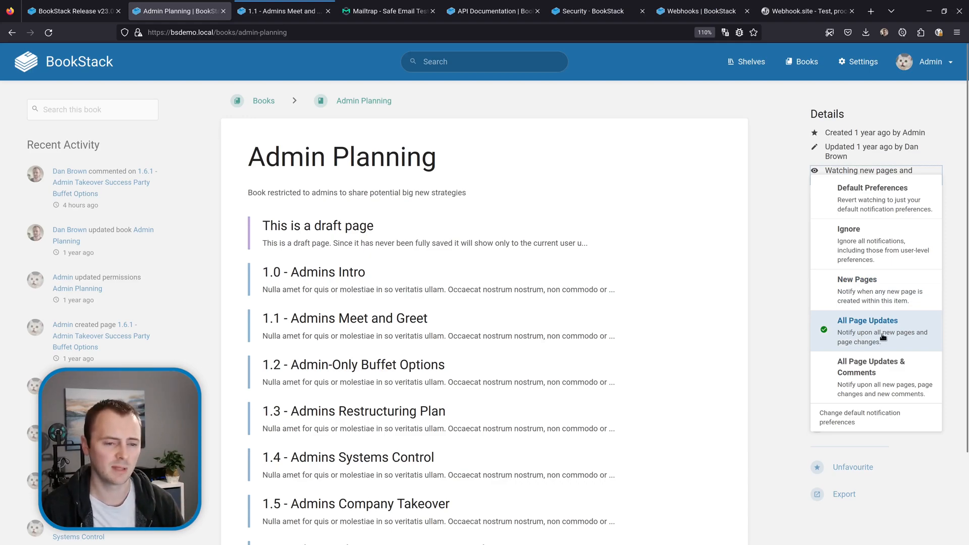
mouse_move(872, 366)
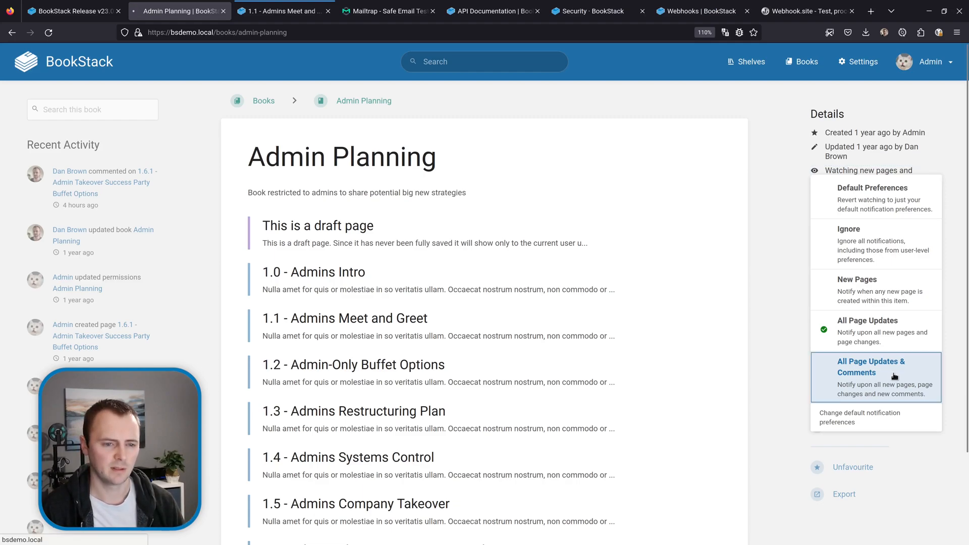
click(871, 367)
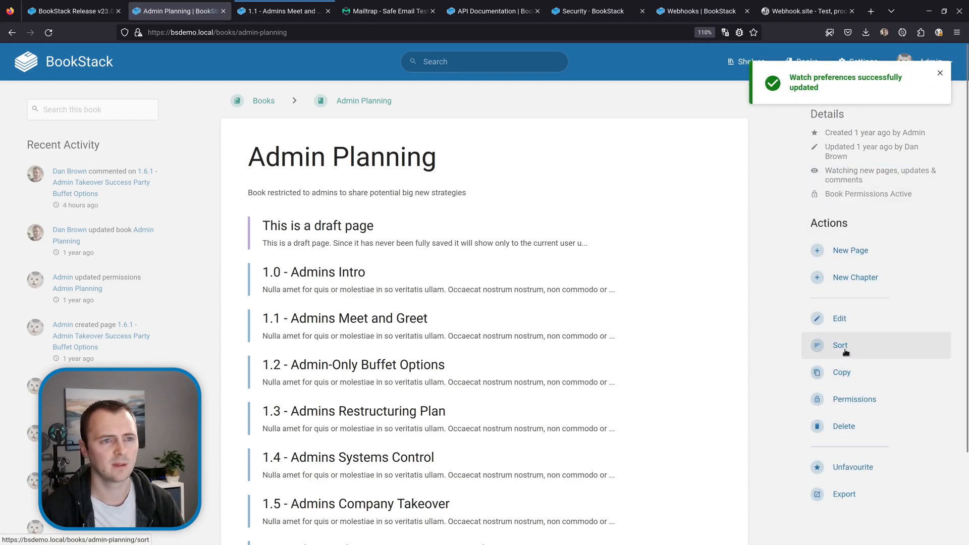
Check the Admins Intro page is watched via its parent book, then return to Admin Planning
click(939, 72)
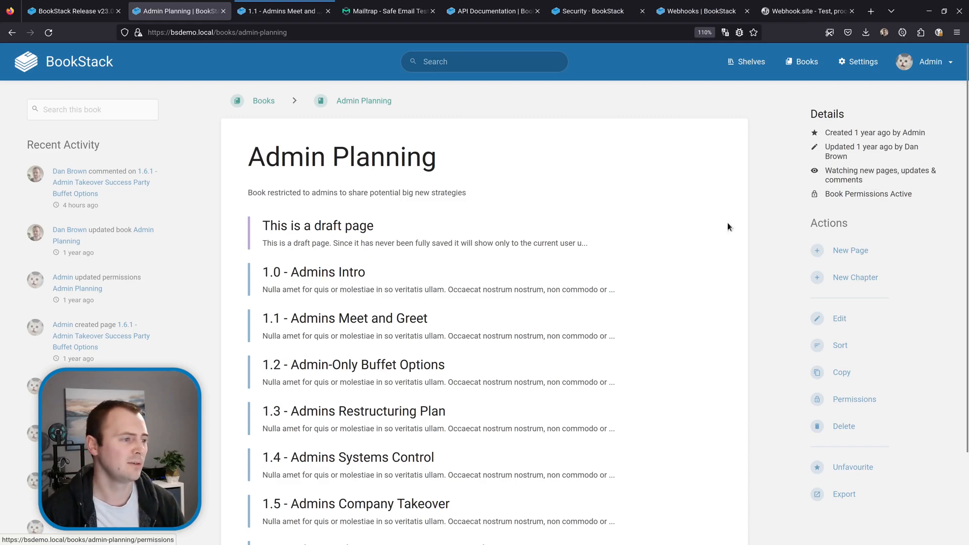
click(313, 272)
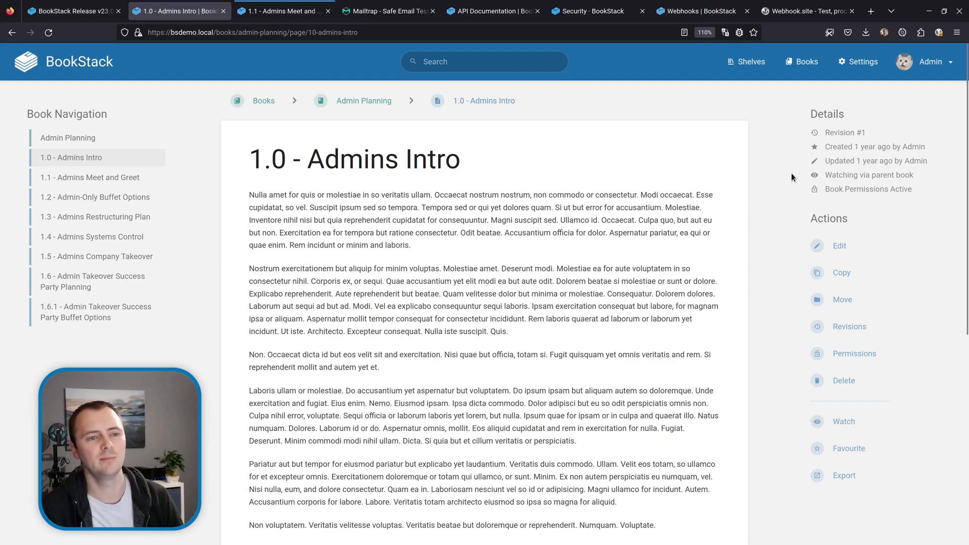
mouse_move(869, 175)
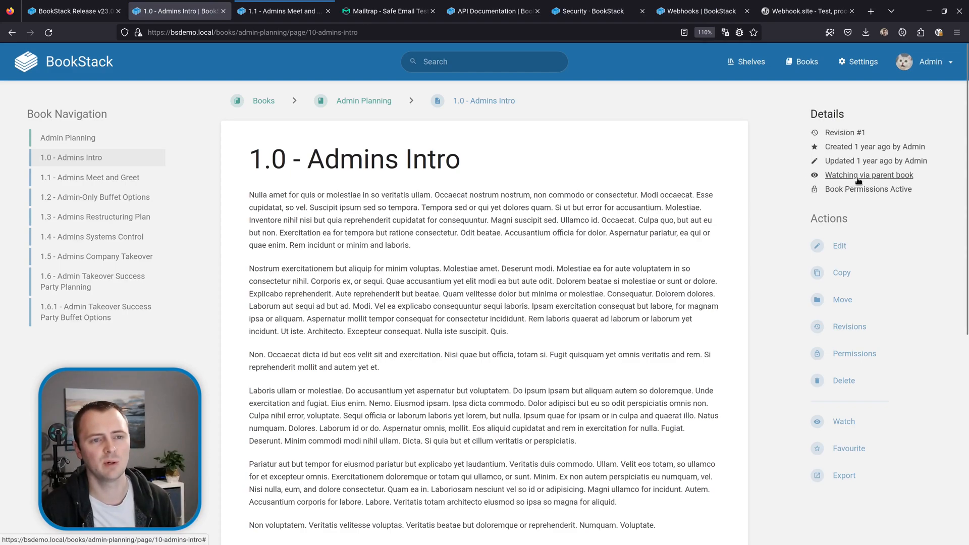
click(869, 175)
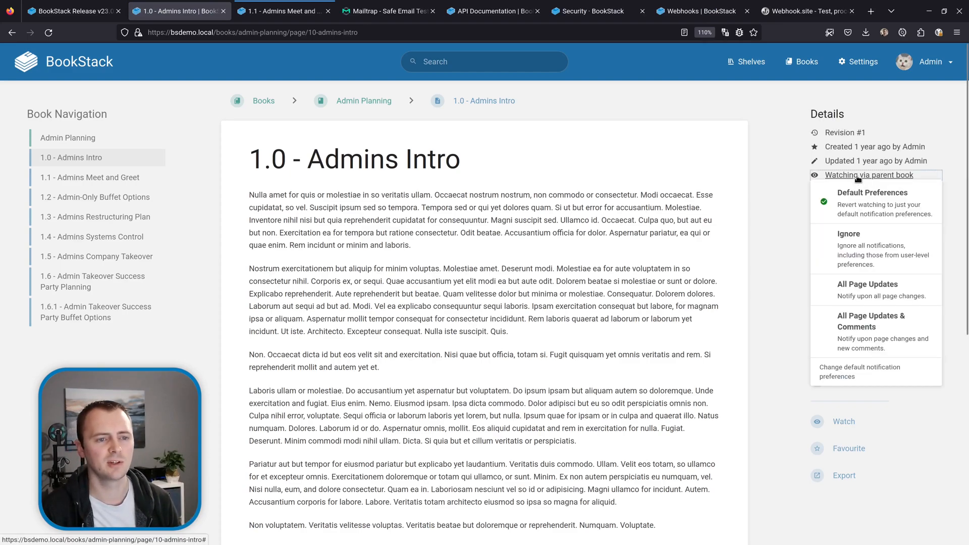
mouse_move(863, 249)
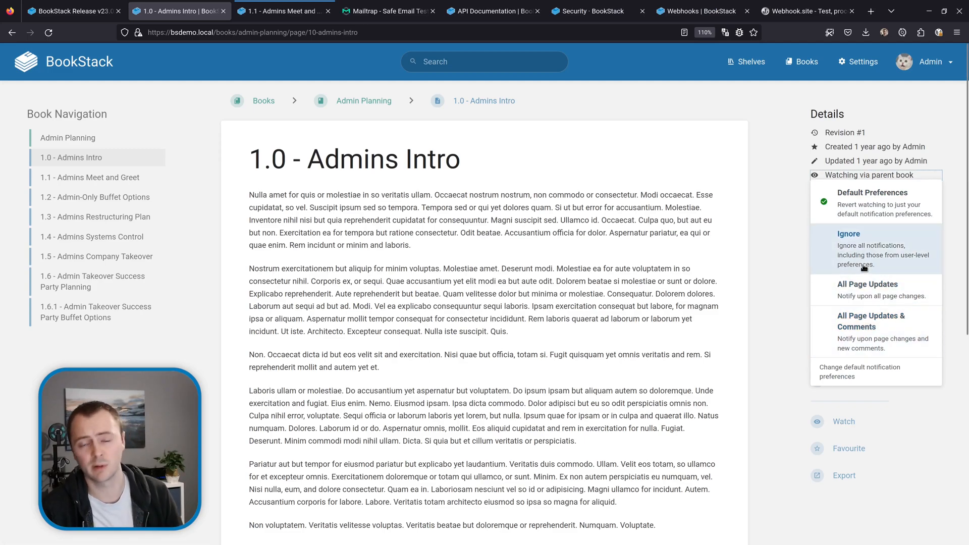
click(363, 100)
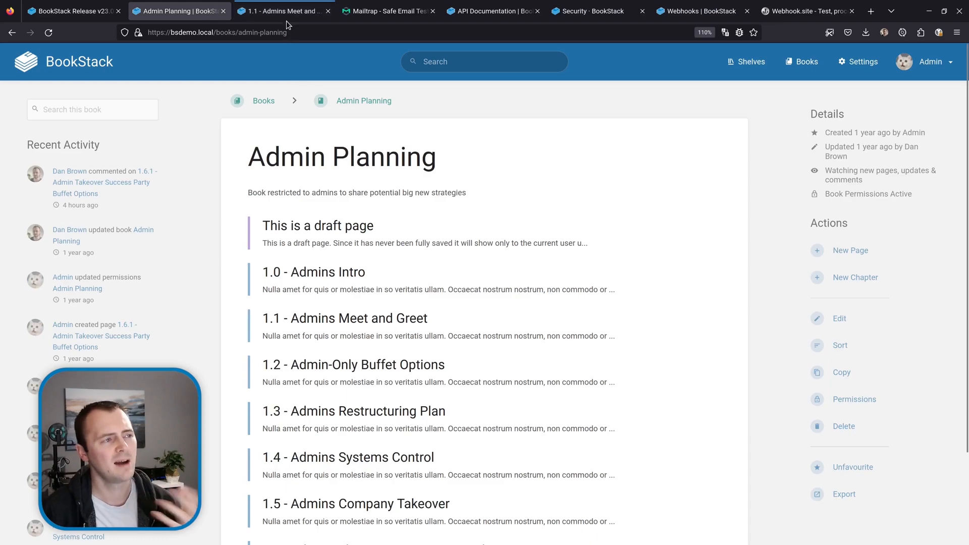
Post the comment 'What time will this take place?' on 1.1 - Admins Meet and Greet
click(344, 318)
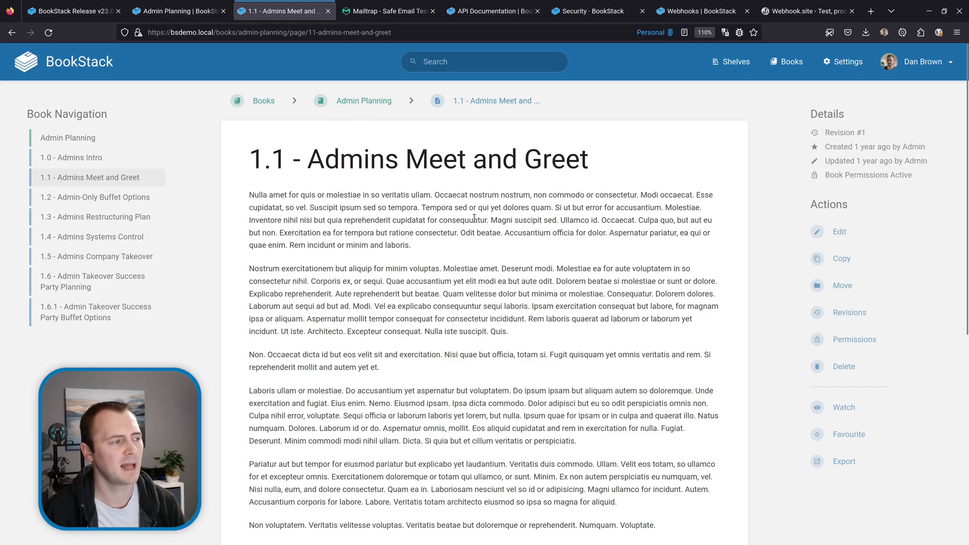
mouse_move(497, 266)
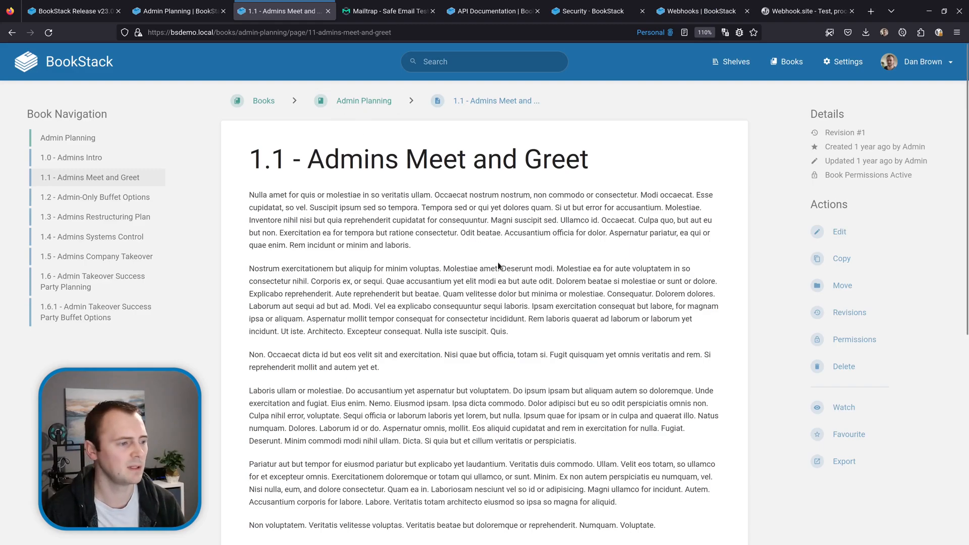
scroll(down, 3)
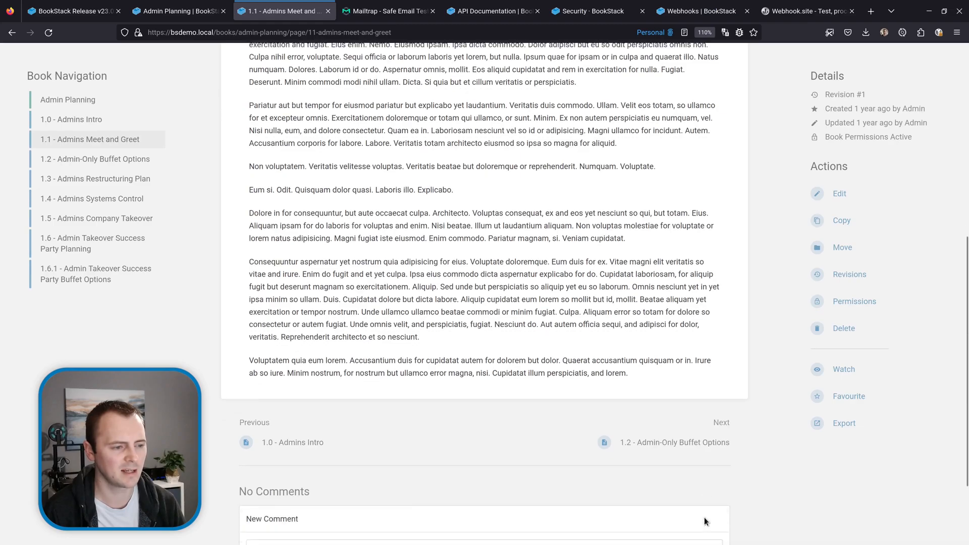
text(What time will this take place?)
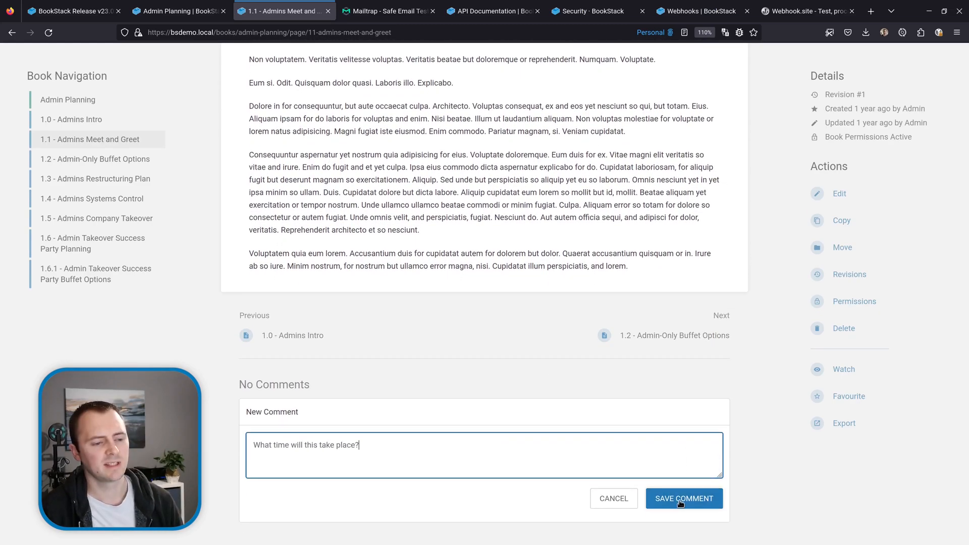
click(683, 497)
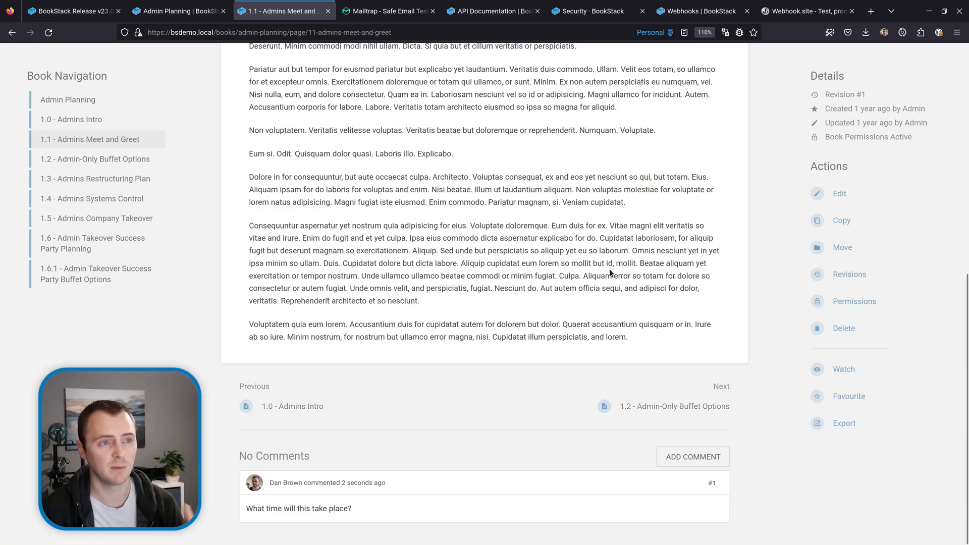
mouse_move(606, 238)
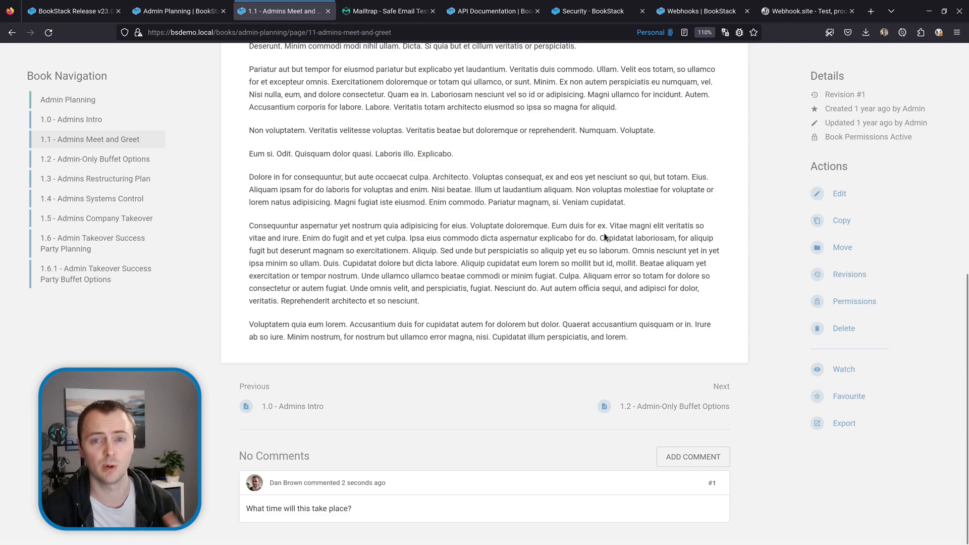
Read the 'New comment on page' email in Mailtrap and follow its View Comment link
click(389, 11)
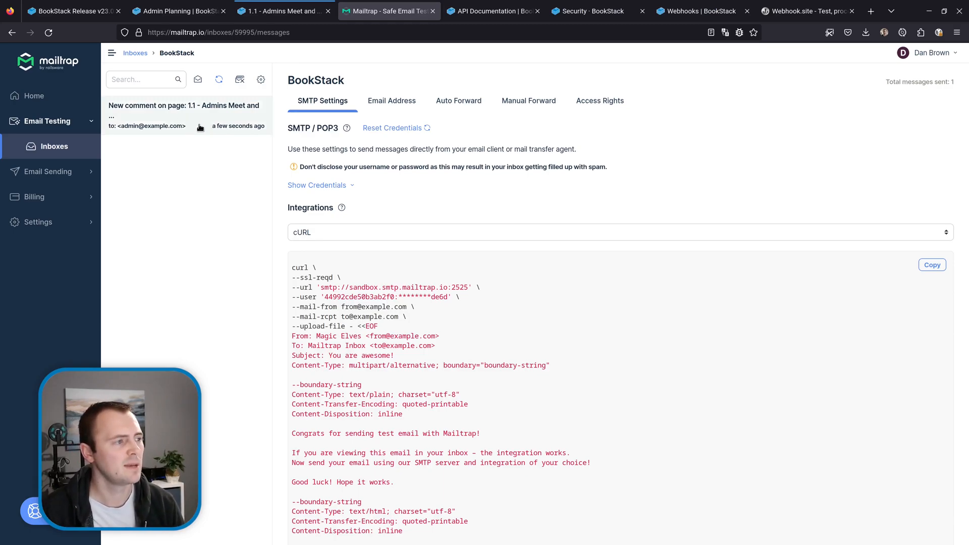
click(184, 111)
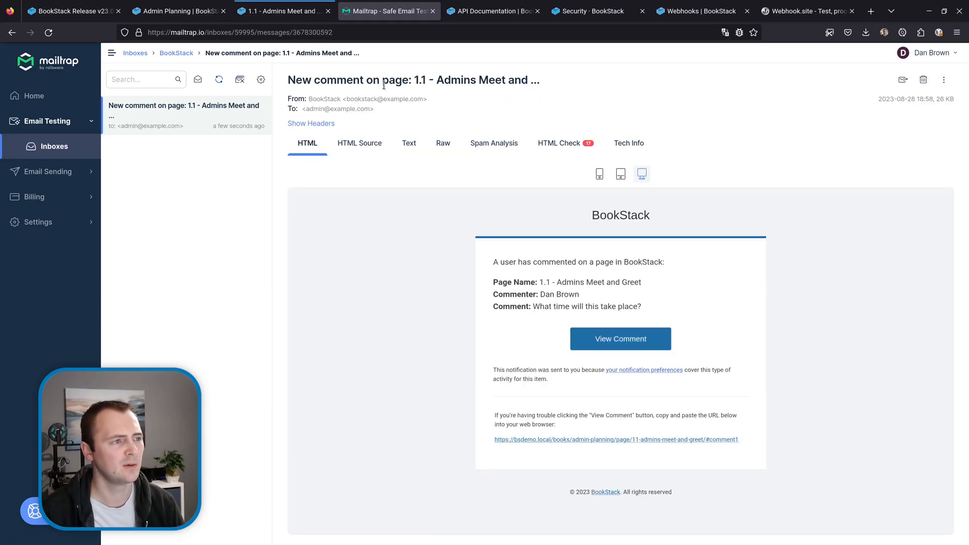
drag(420, 81, 539, 81)
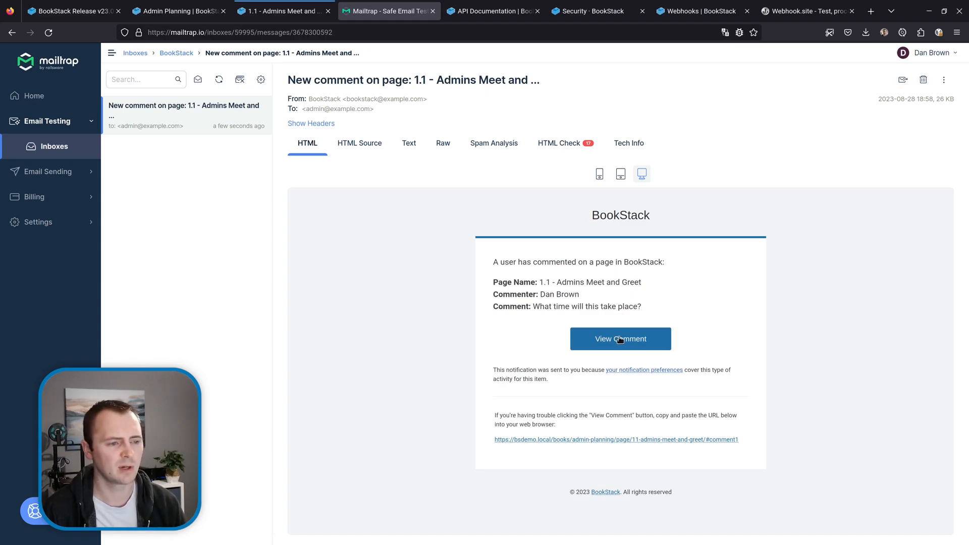
click(620, 339)
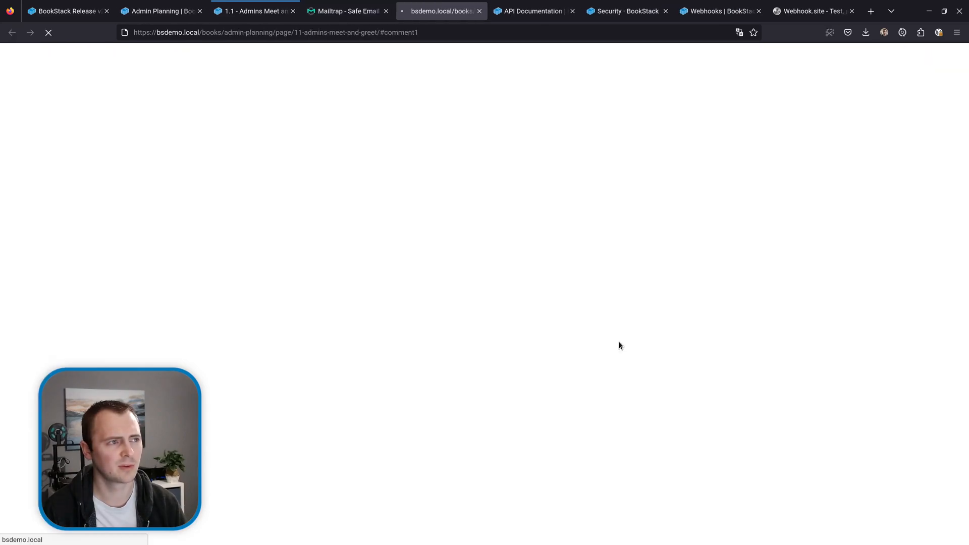
Switch tabs toward Settings > Roles to edit the Editor role
click(161, 10)
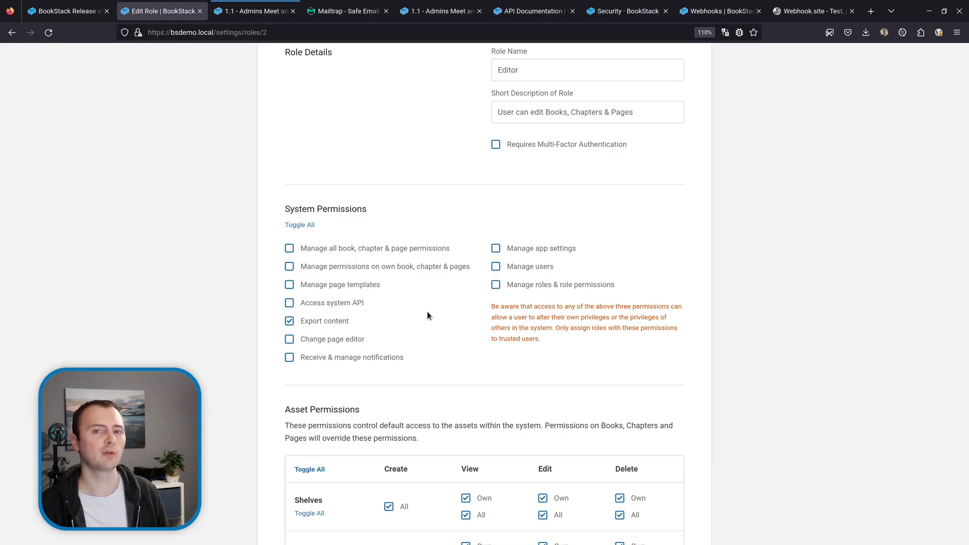
mouse_move(381, 239)
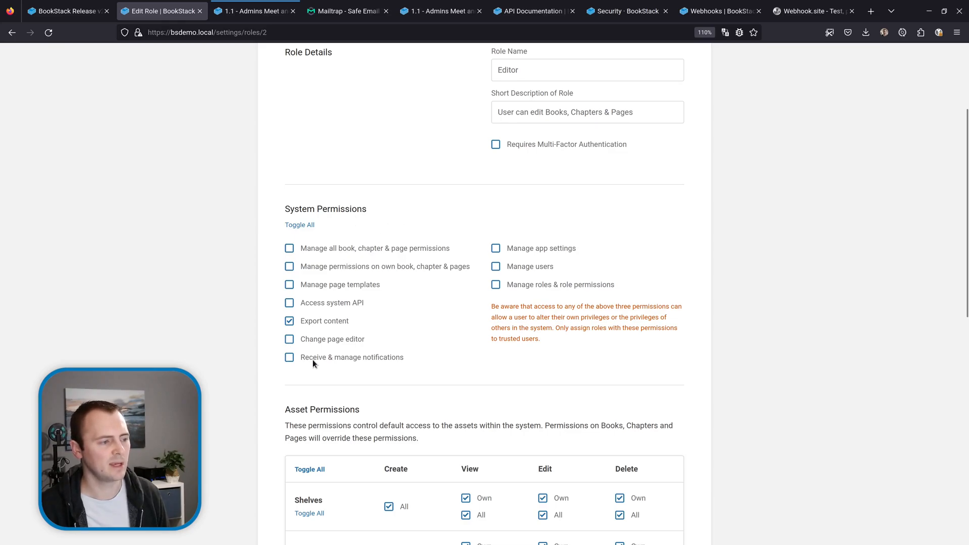
mouse_move(329, 362)
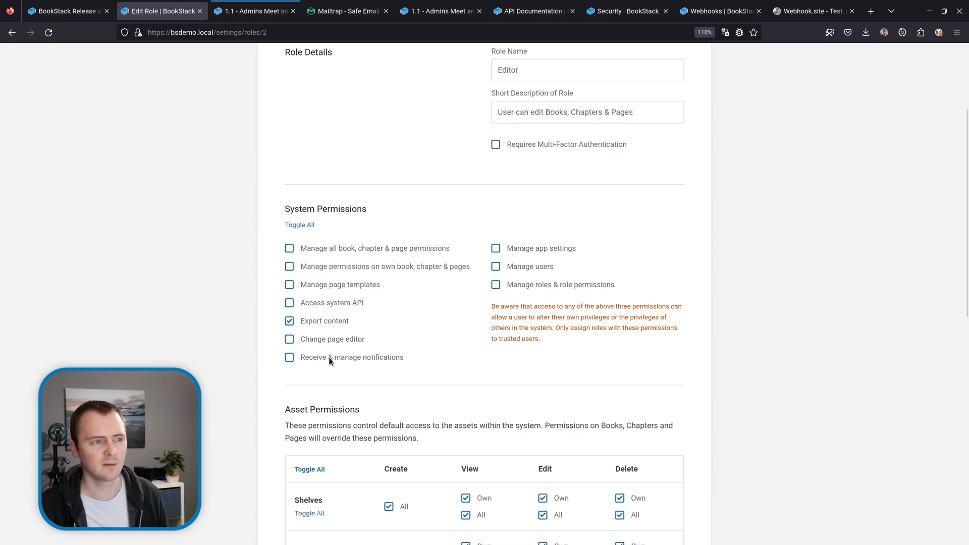
Save the Editor role with 'Receive & manage notifications' left unchecked
scroll(down, 3)
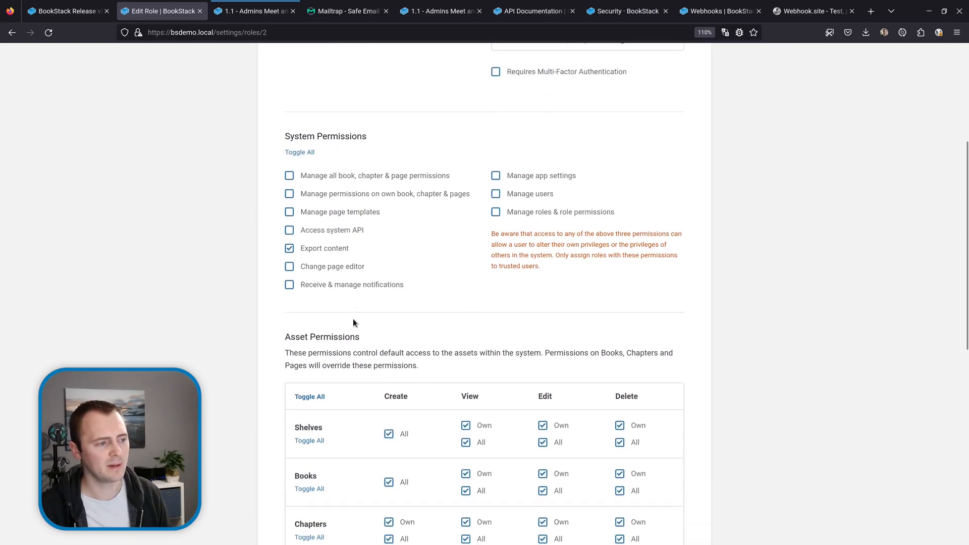
mouse_move(352, 290)
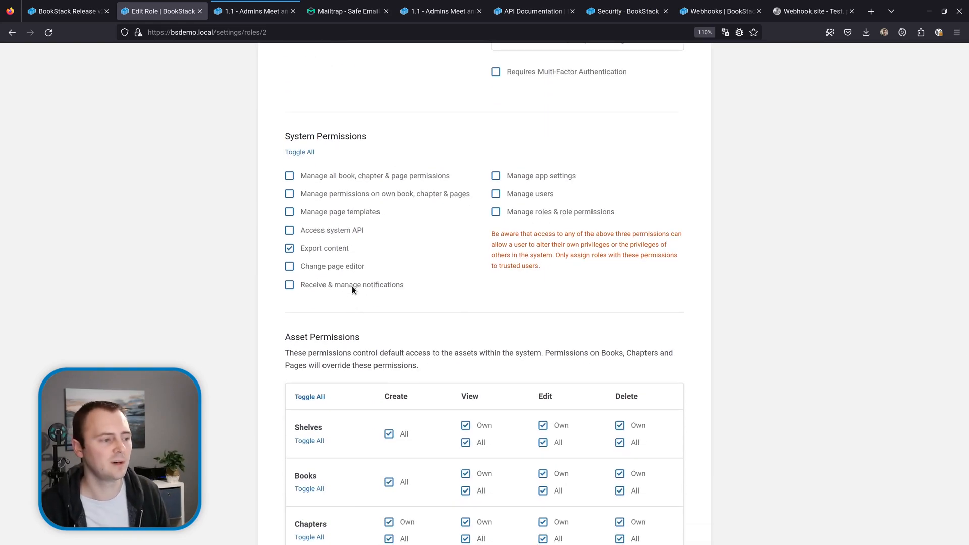
scroll(down, 3)
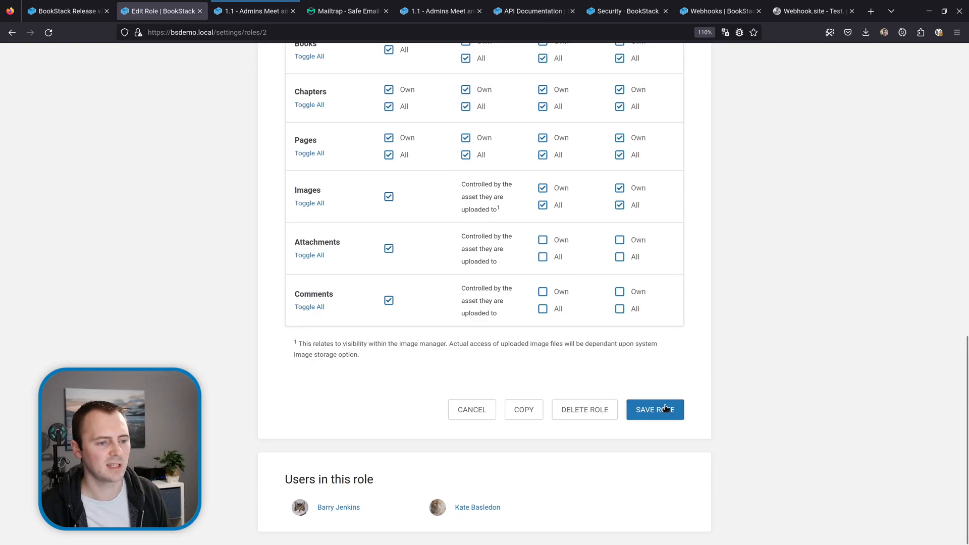
click(654, 409)
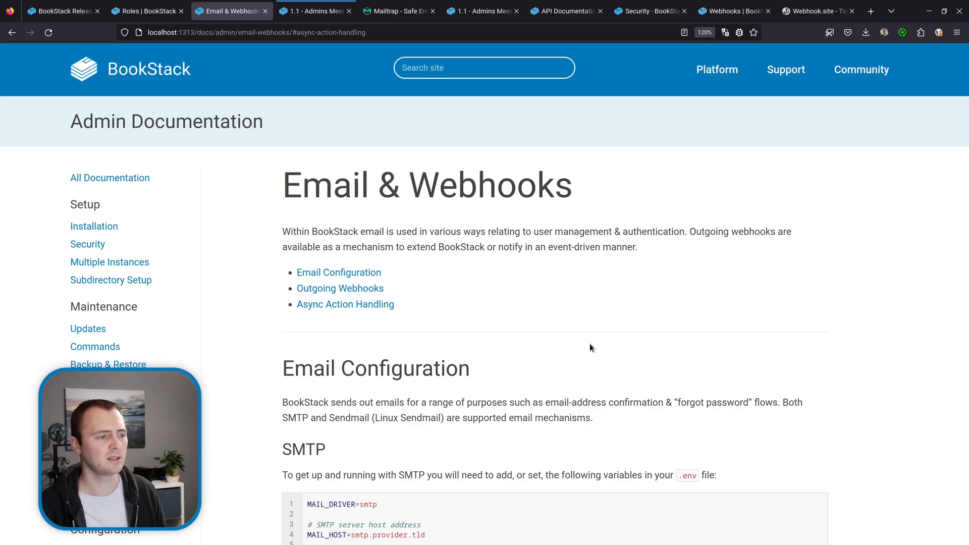
mouse_move(345, 304)
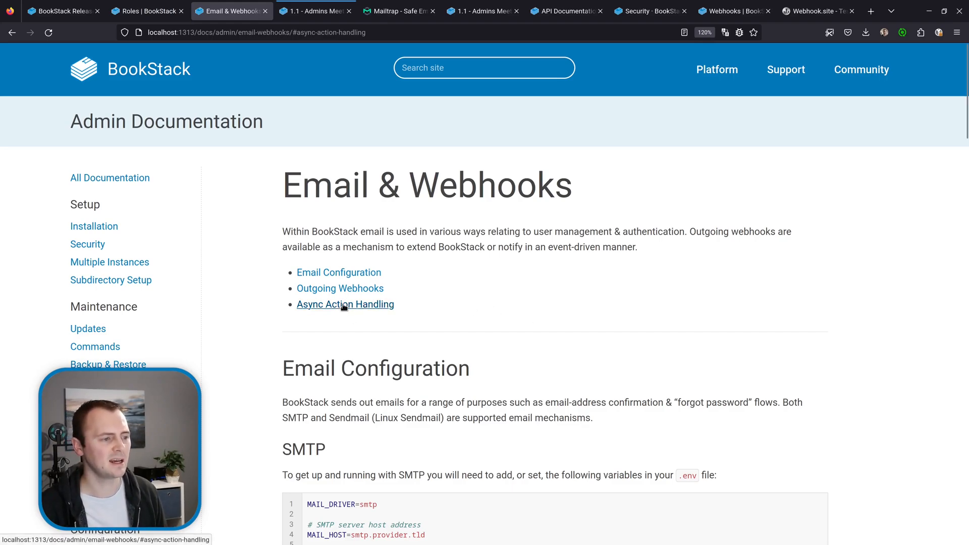
Jump to the Async Action Handling section from the page contents list
click(346, 304)
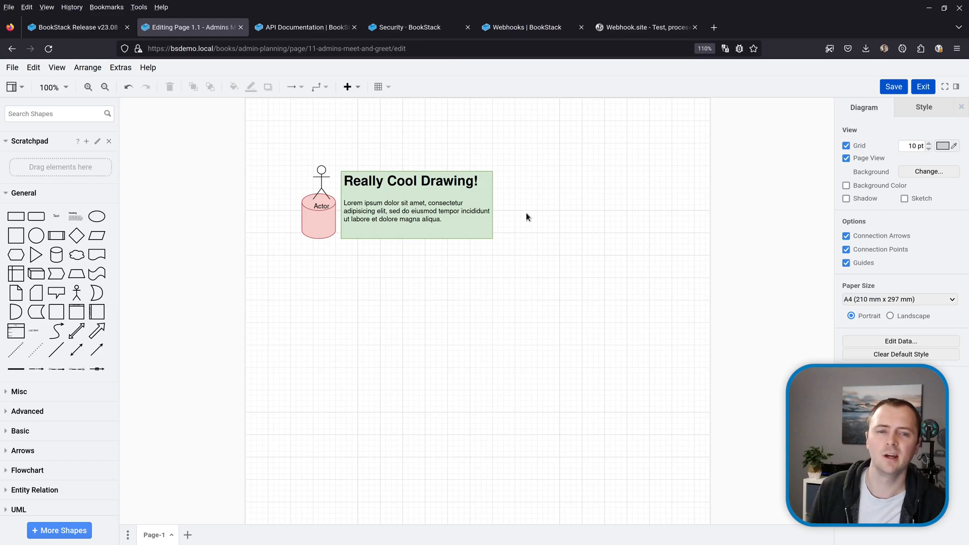
mouse_move(255, 133)
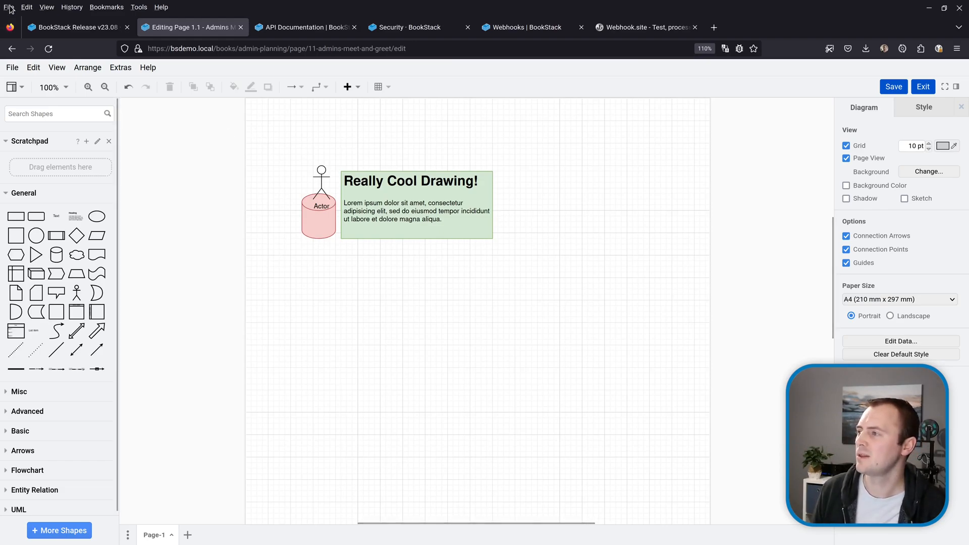
Take the browser offline so saving the Really Cool Drawing fails, and dismiss the error
click(10, 7)
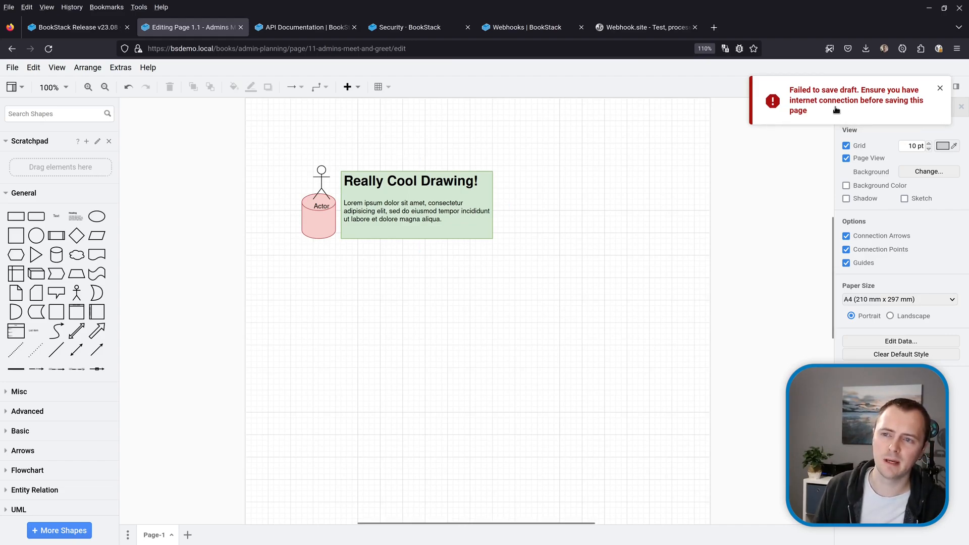
click(940, 88)
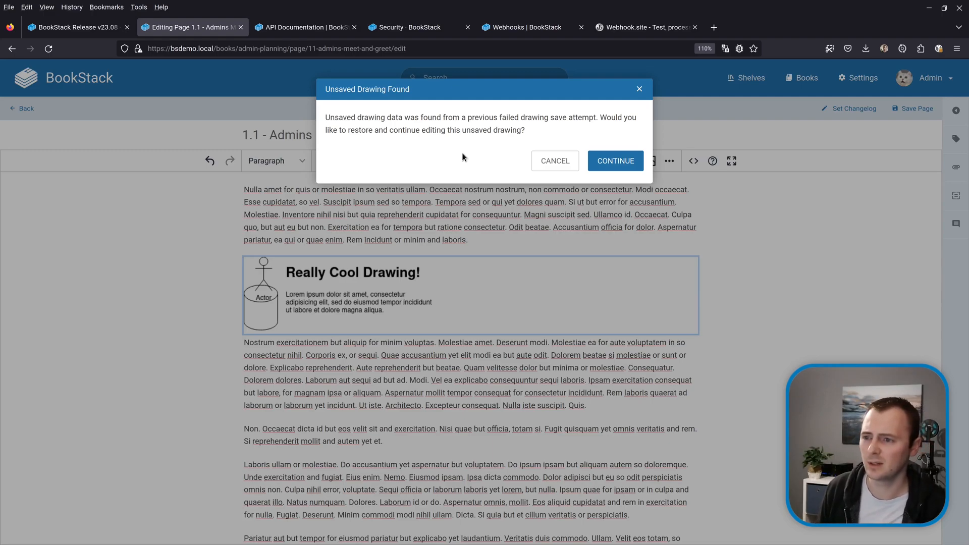
Continue from the Unsaved Drawing Found dialog and save the restored drawing into the page draft
click(615, 161)
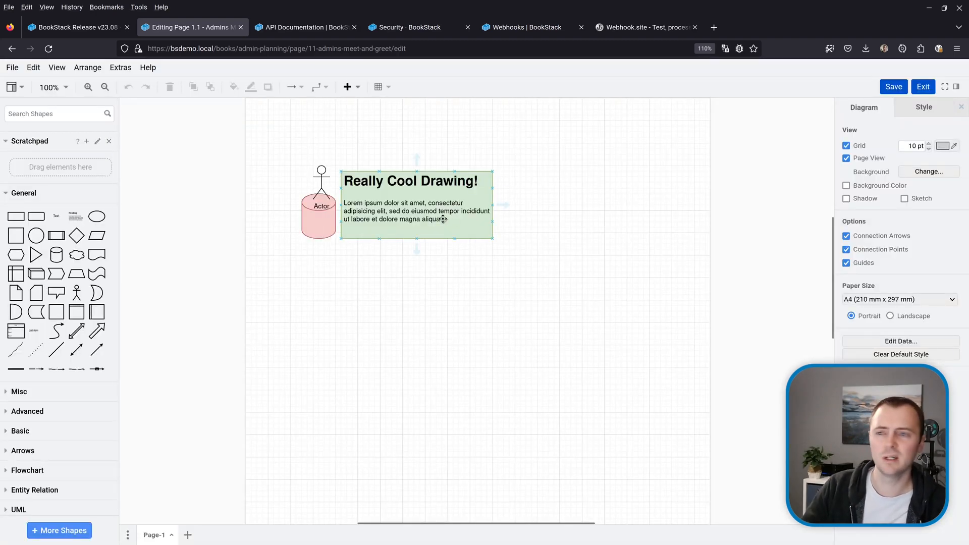
click(522, 235)
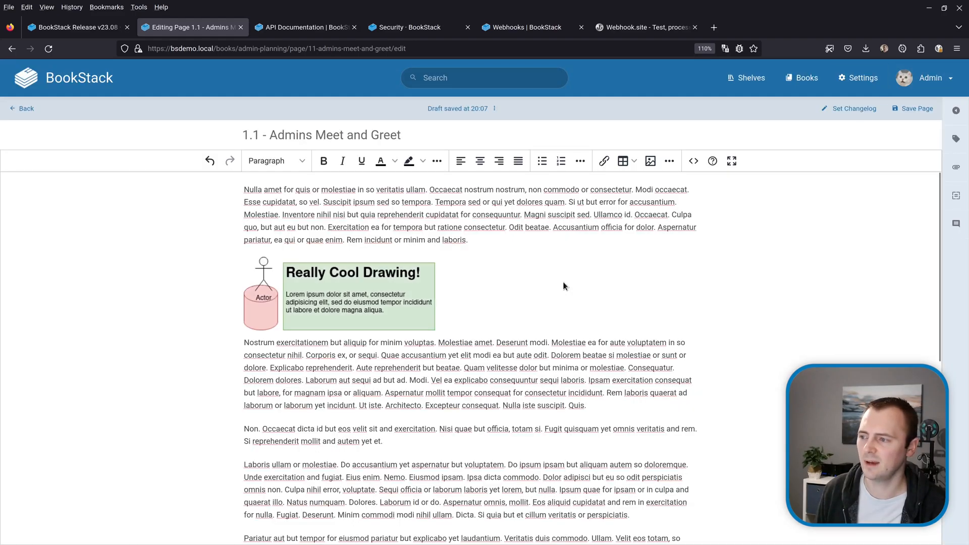
mouse_move(539, 313)
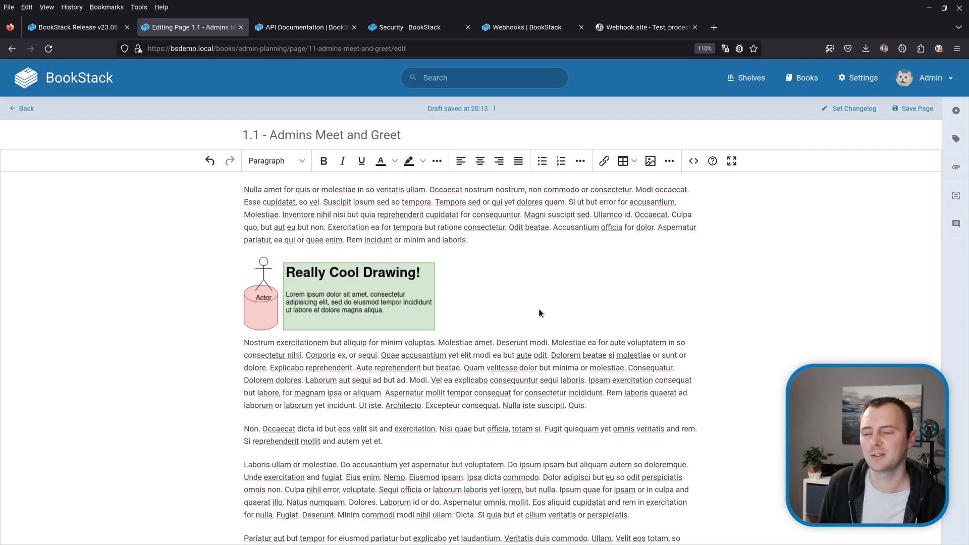
click(303, 28)
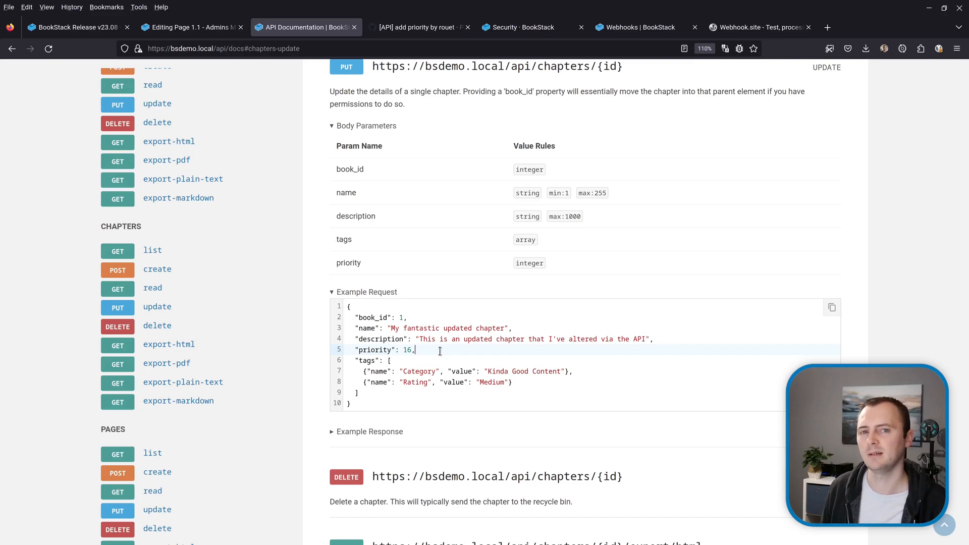
Show the chapters update API endpoint with its new priority body parameter
click(419, 27)
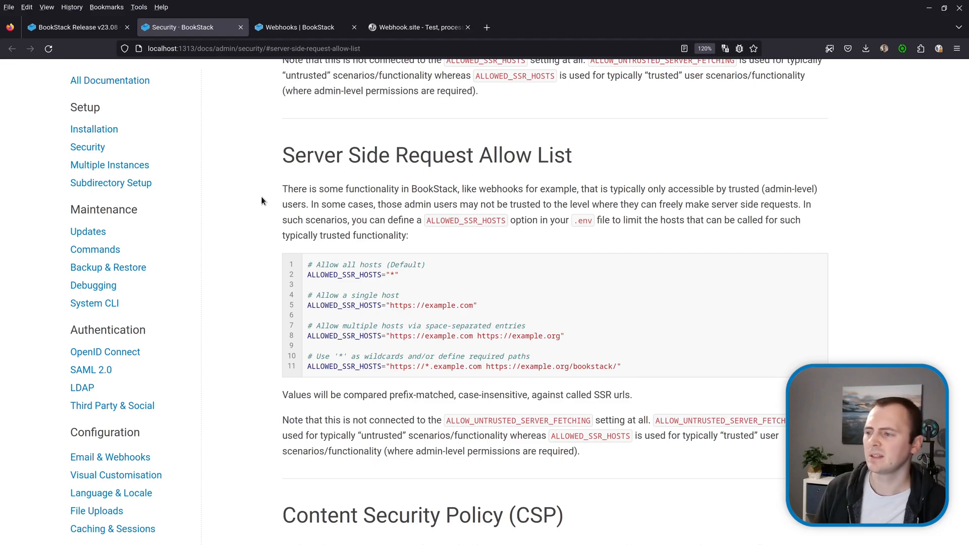
View the Server Side Request Allow List section describing ALLOWED_SSR_HOSTS
double_click(352, 274)
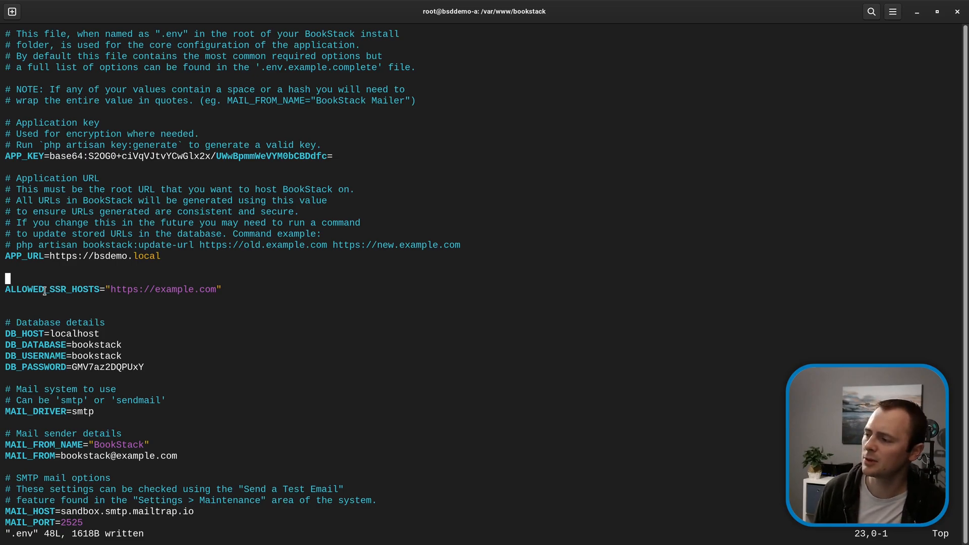
mouse_move(126, 297)
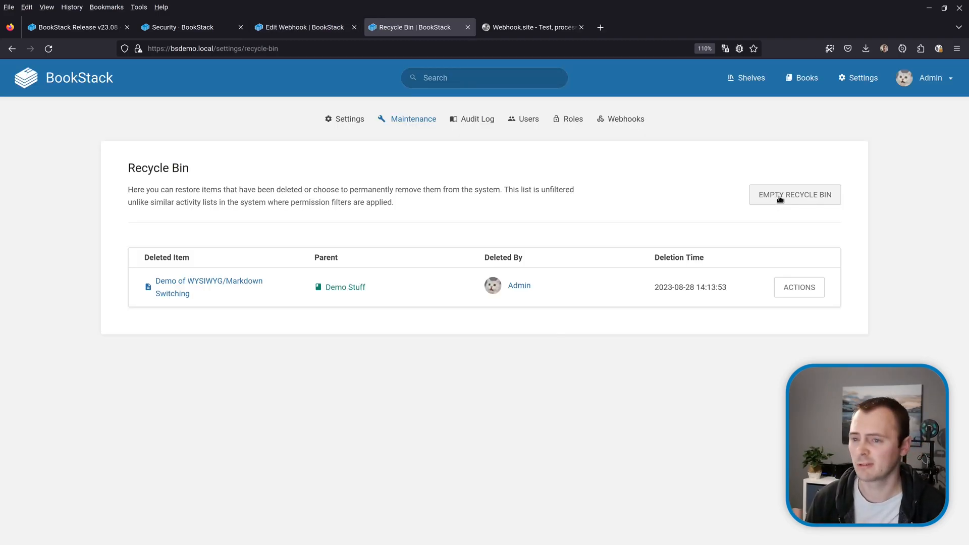
Empty the Recycle Bin and check the webhook's Last Error Message showing the SSR allow-list rejection
click(795, 195)
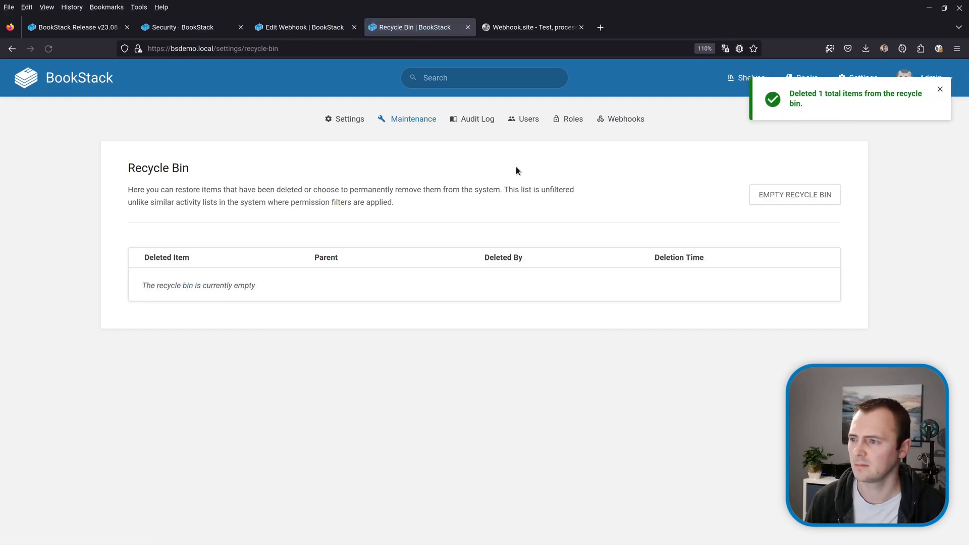
click(303, 27)
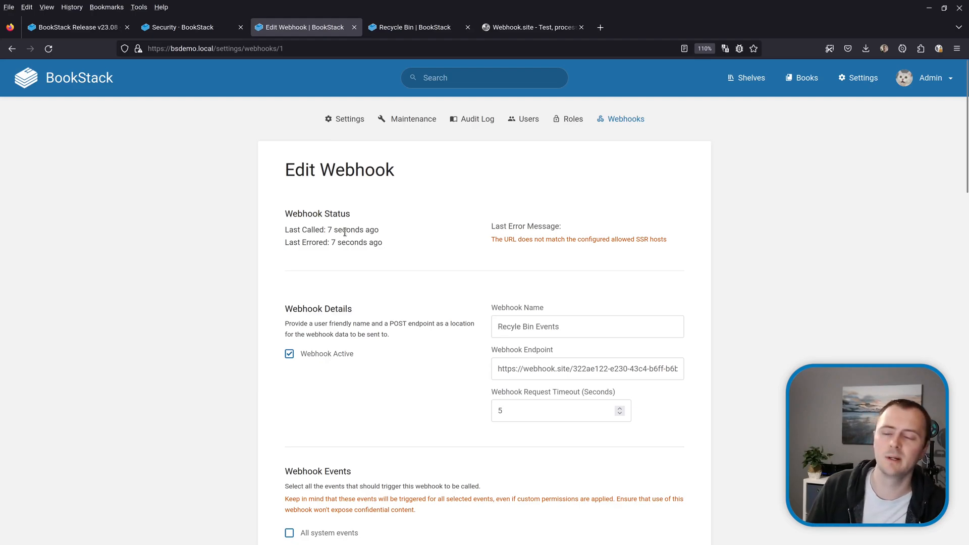
mouse_move(420, 246)
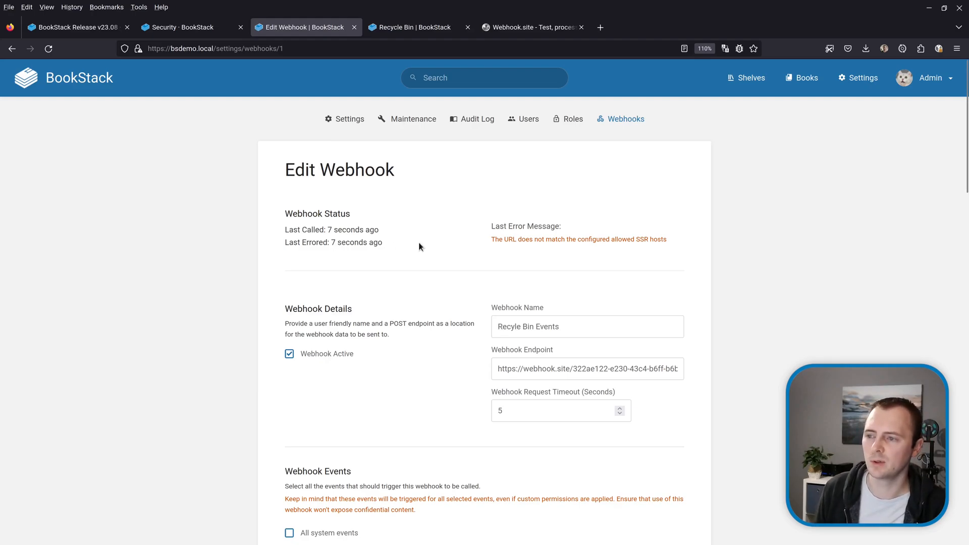
mouse_move(513, 253)
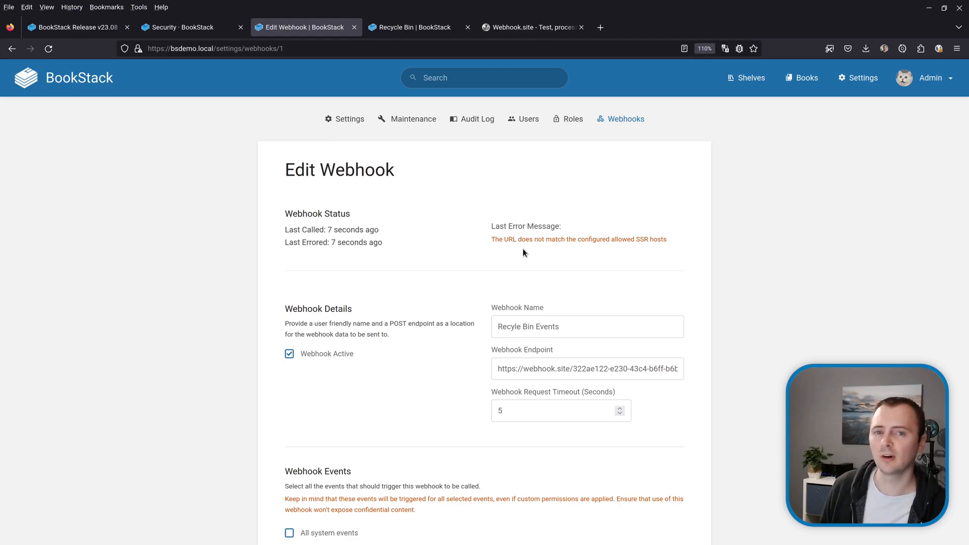
click(74, 27)
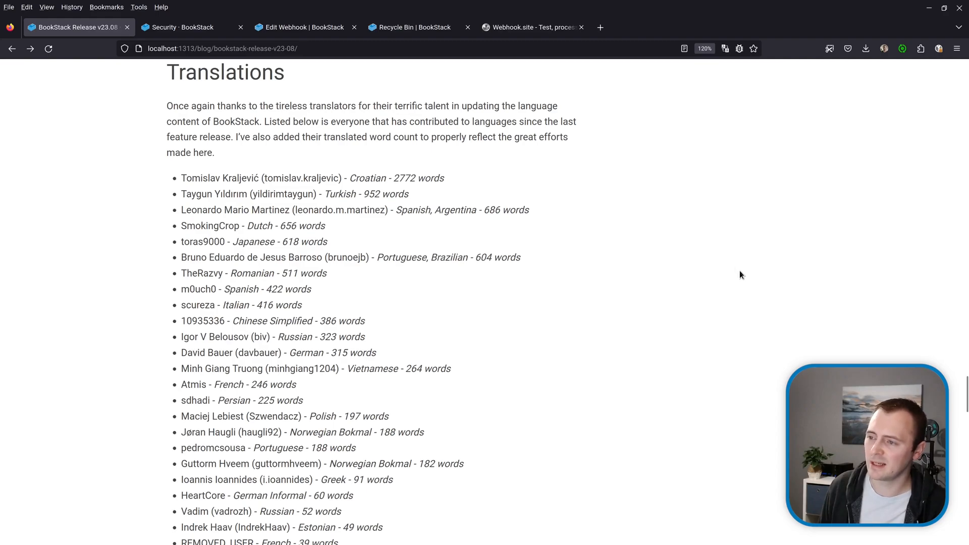
Review the v23.08 release post's Translations contributor list, then return to the demo dashboard
scroll(down, 3)
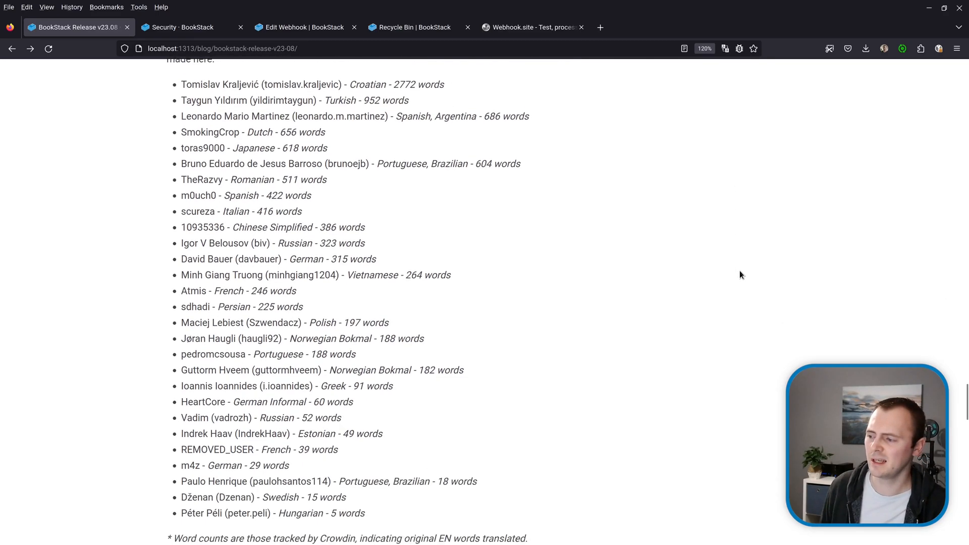
scroll(up, 3)
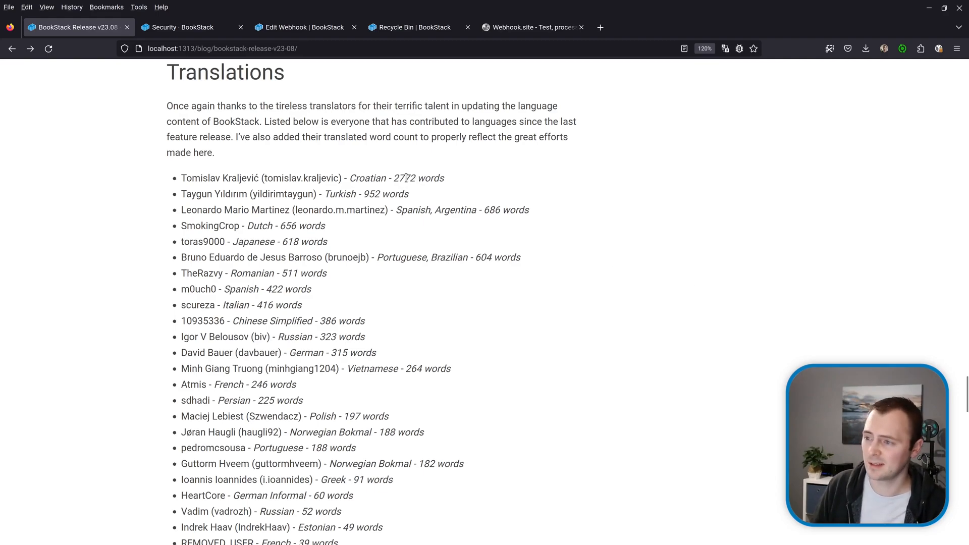
mouse_move(406, 458)
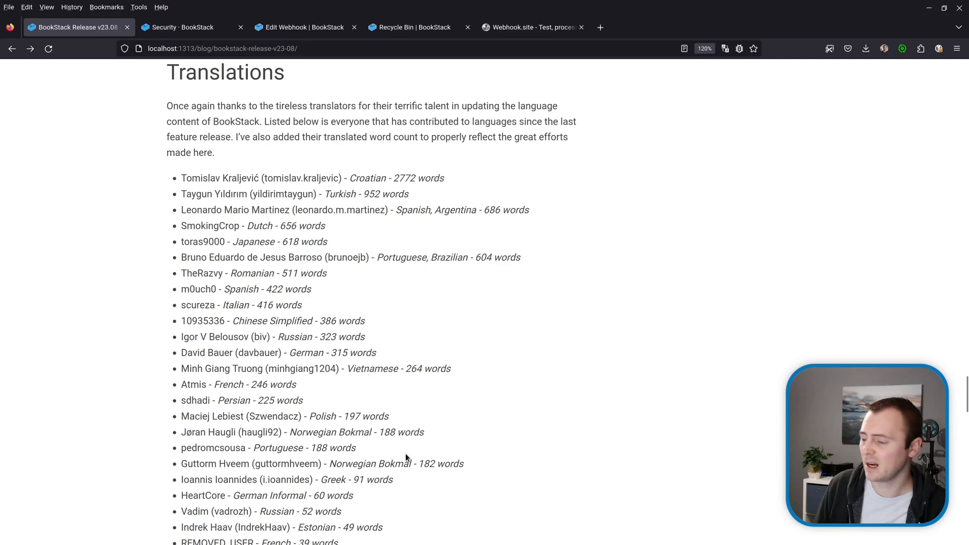
mouse_move(373, 256)
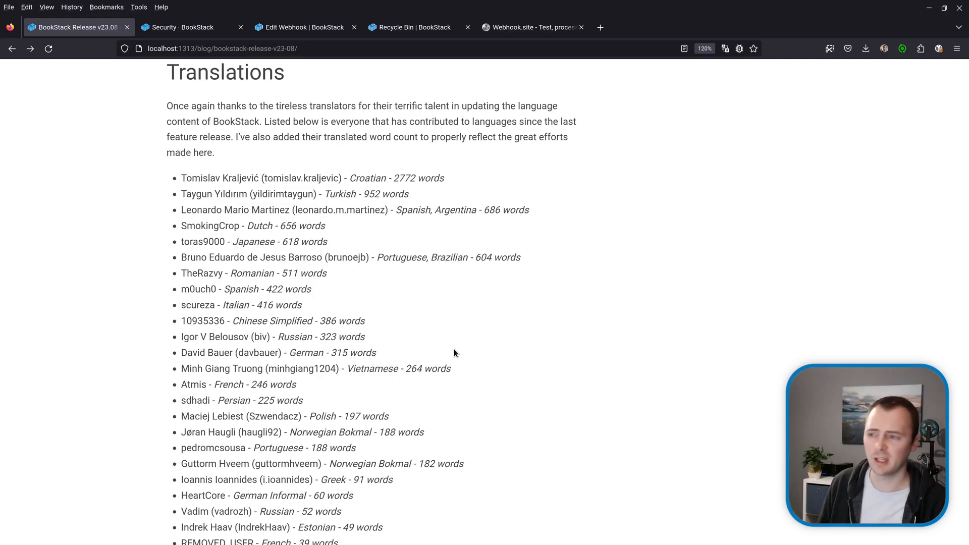
click(408, 28)
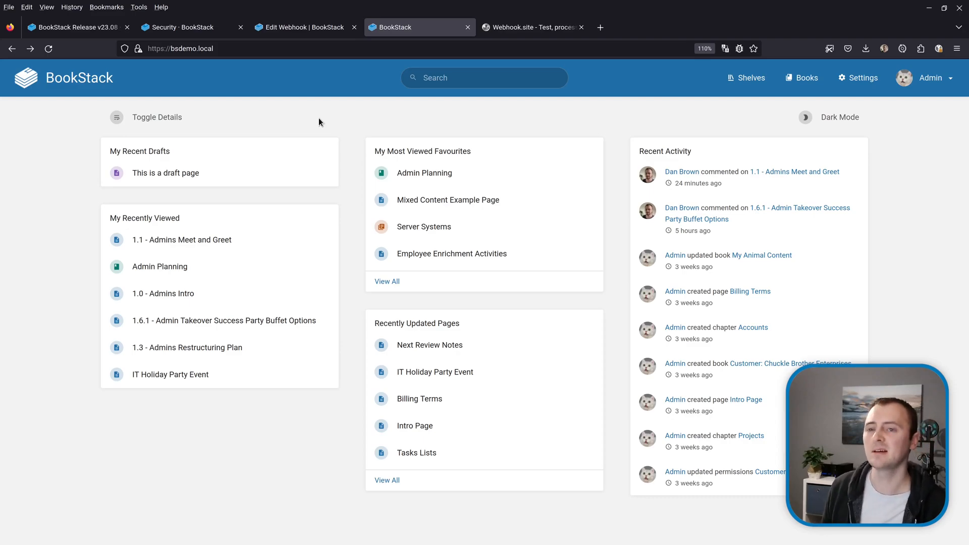
mouse_move(621, 117)
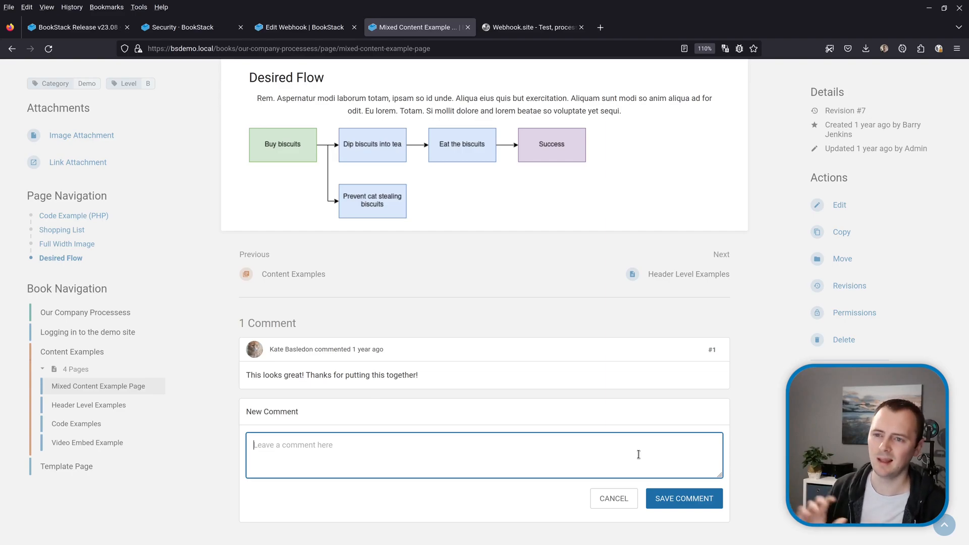
Return to the BookStack Release v23.08 announcement after viewing the page comments
click(73, 28)
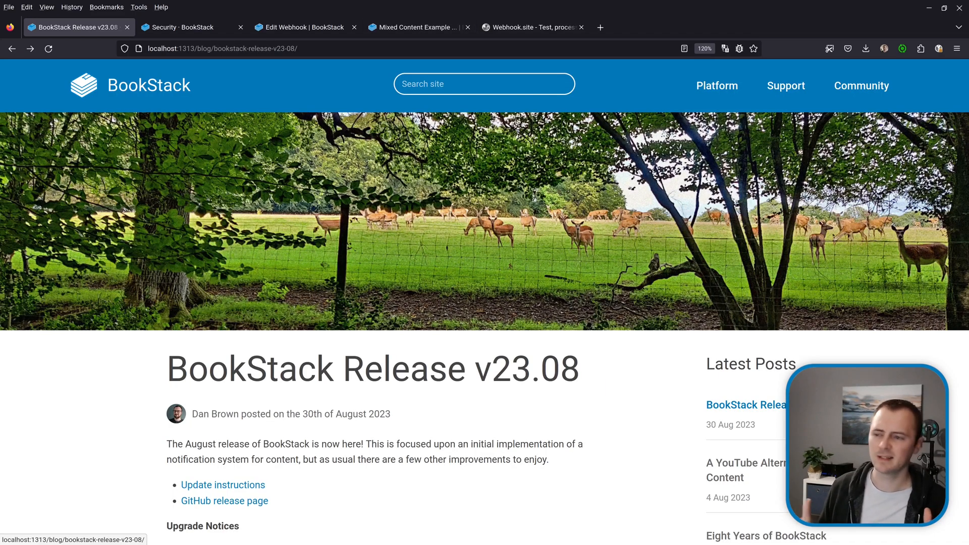